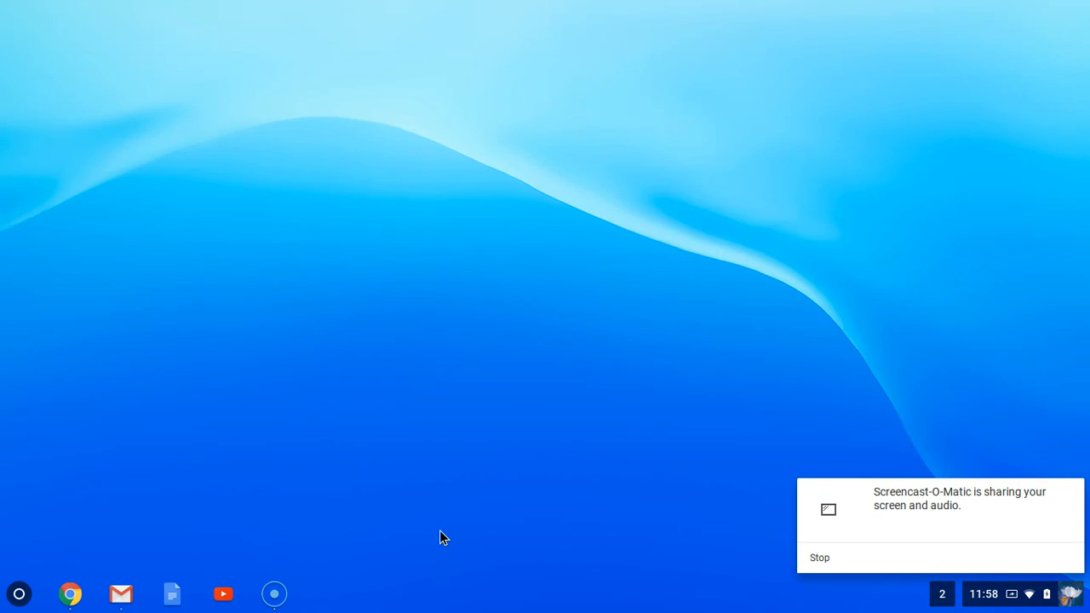
mouse_move(532, 474)
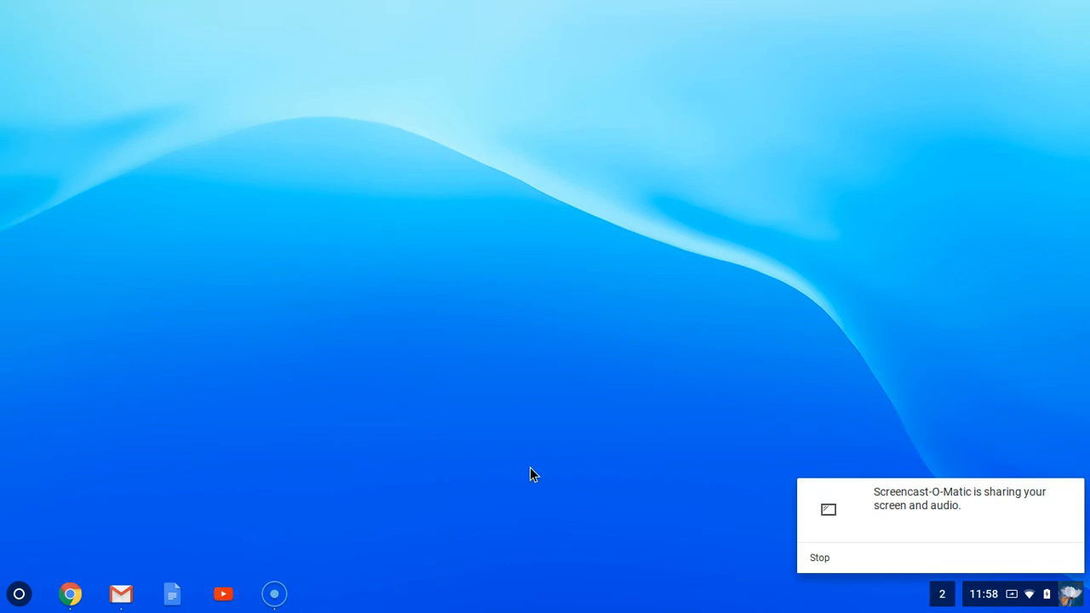
mouse_move(562, 402)
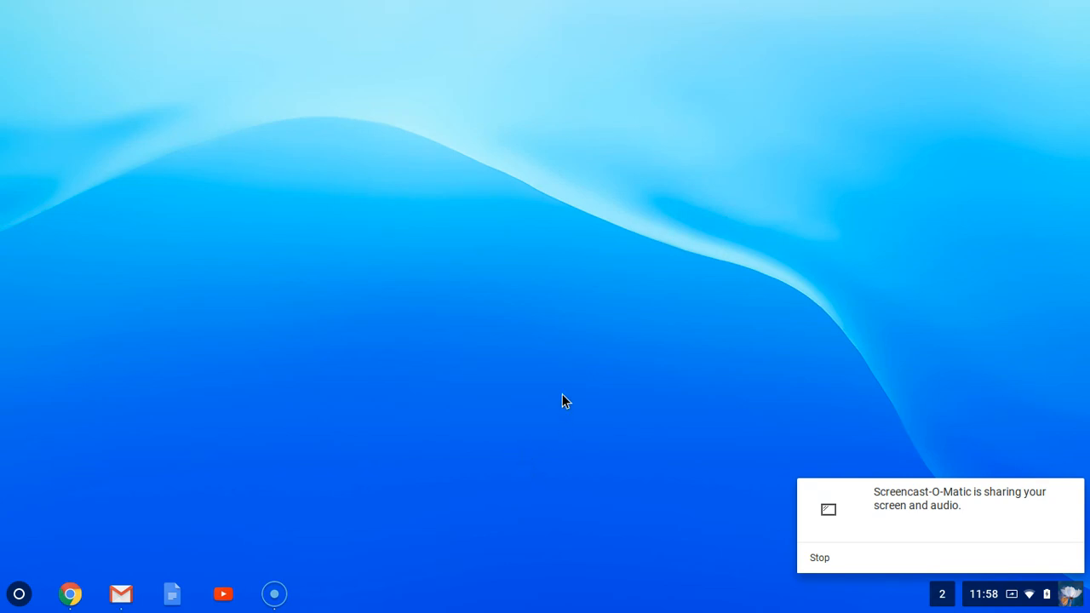
mouse_move(497, 371)
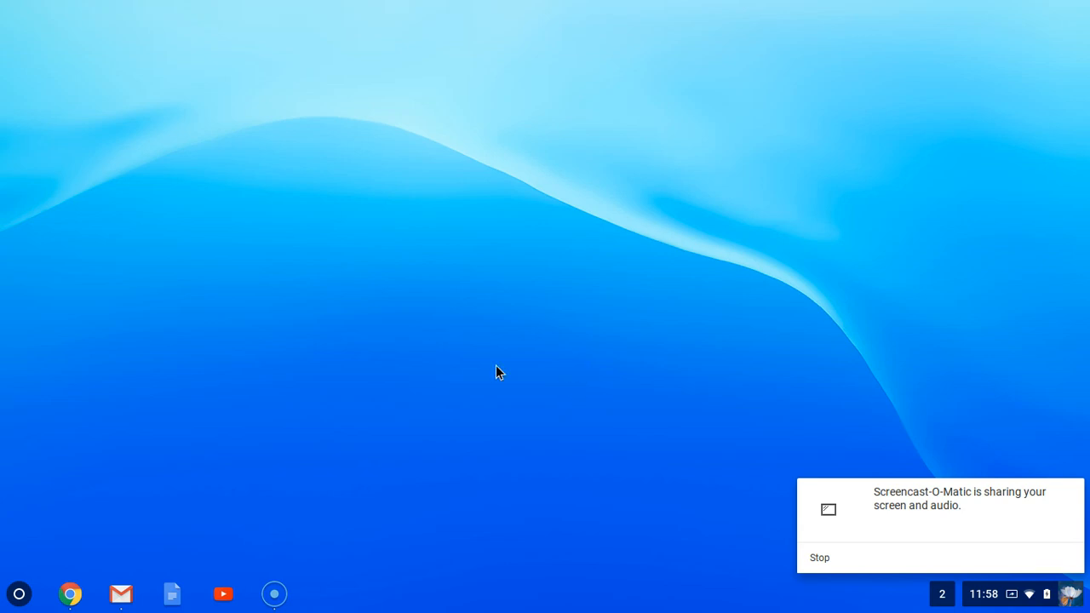
mouse_move(56, 565)
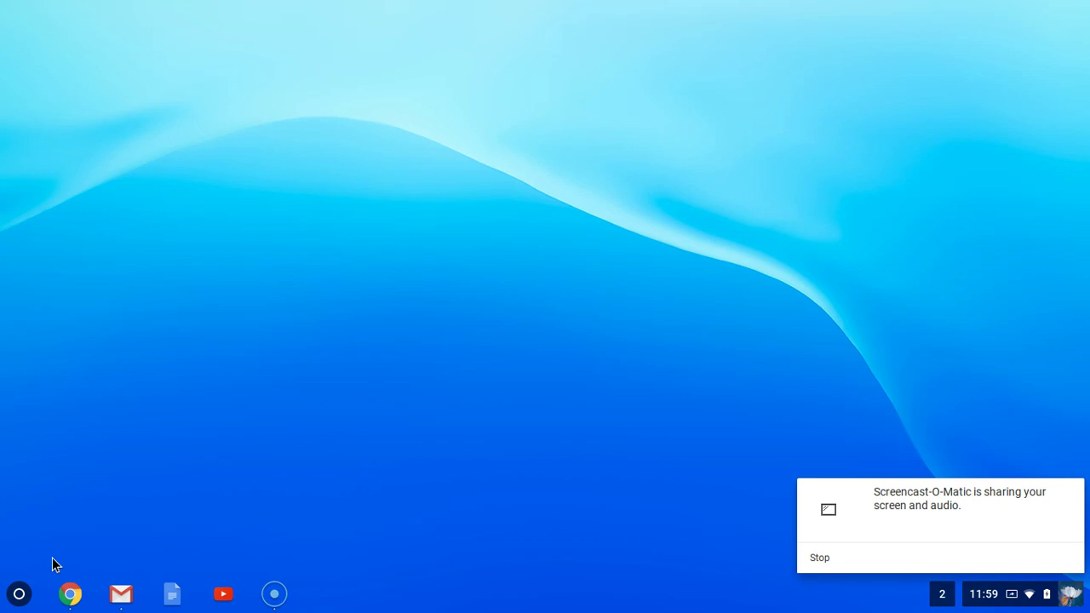
Step: Bring up the keyboard shortcut overlay with Ctrl+Alt+/
key(ctrl+alt+/)
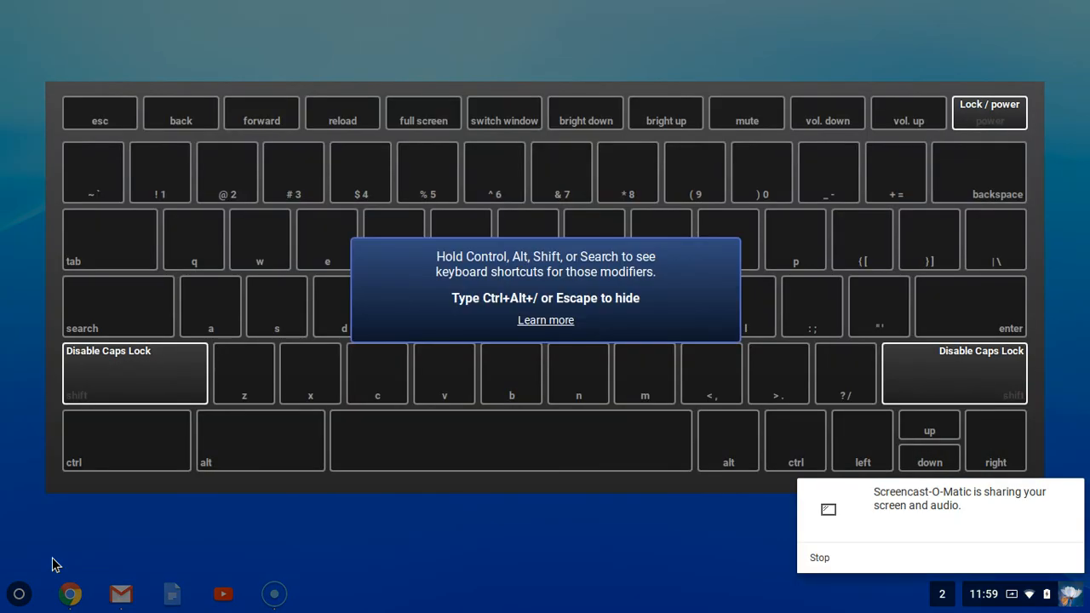
mouse_move(430, 406)
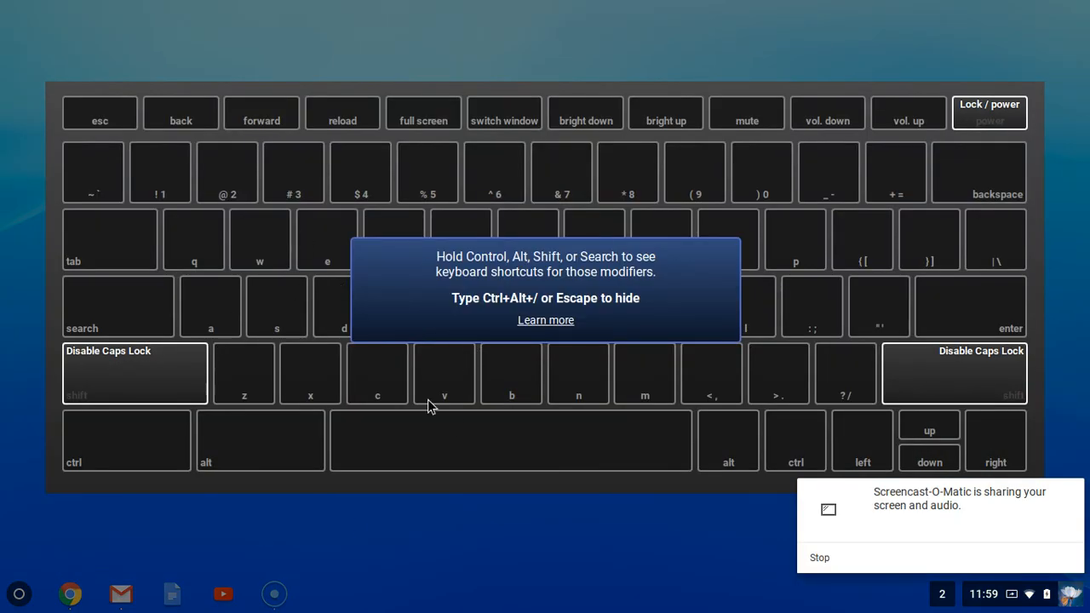
mouse_move(814, 157)
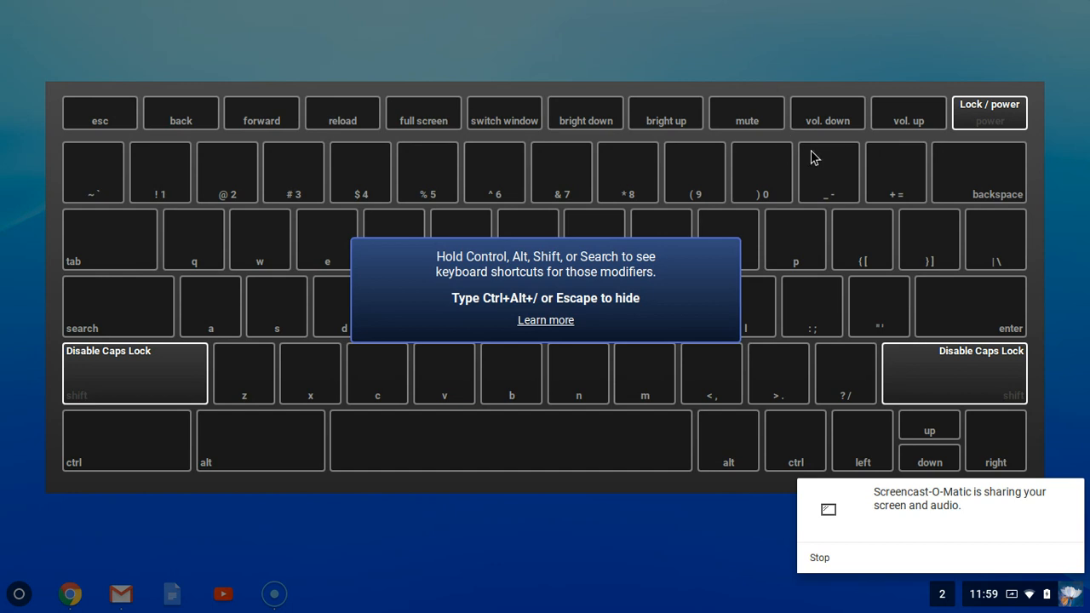
mouse_move(187, 405)
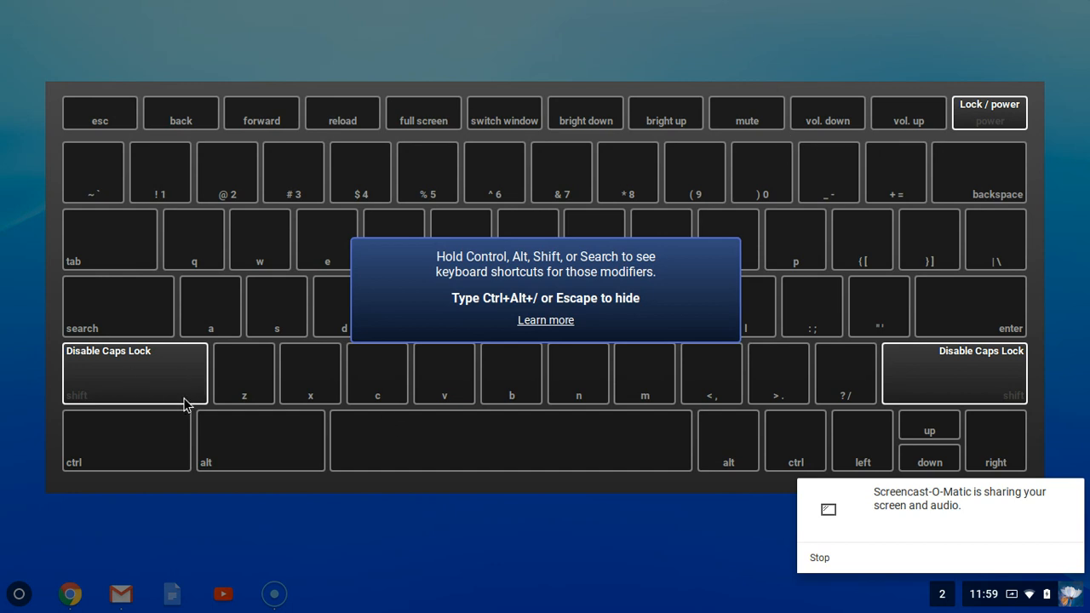
mouse_move(140, 385)
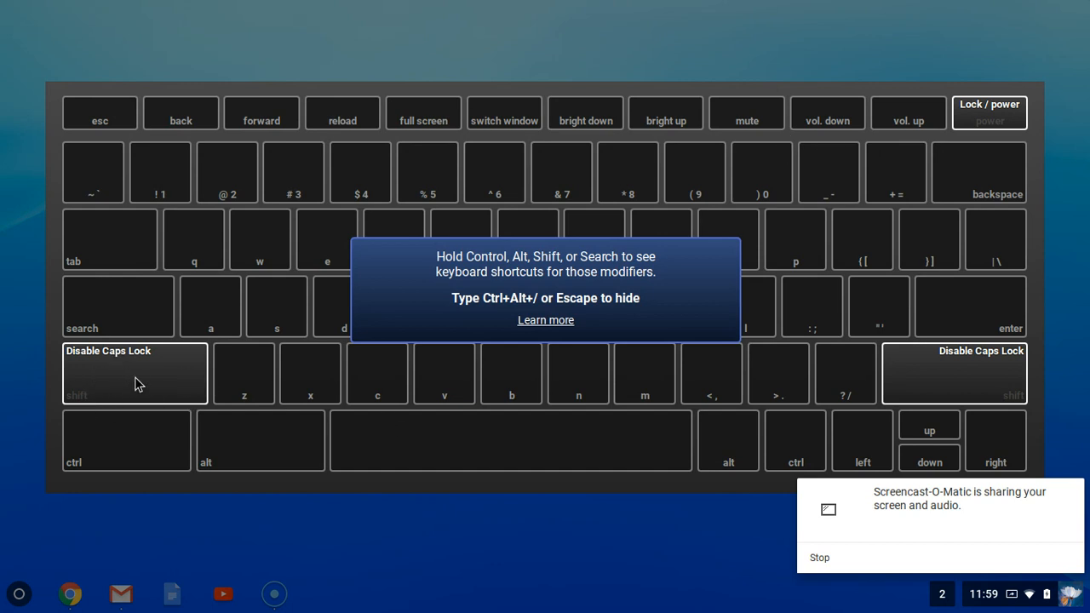
mouse_move(150, 388)
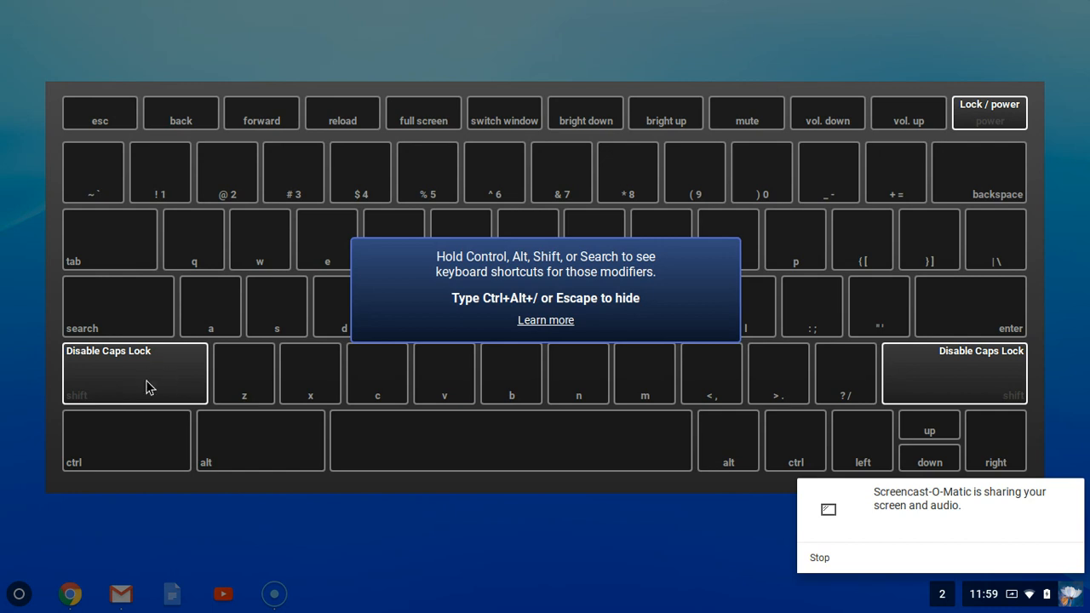
mouse_move(155, 383)
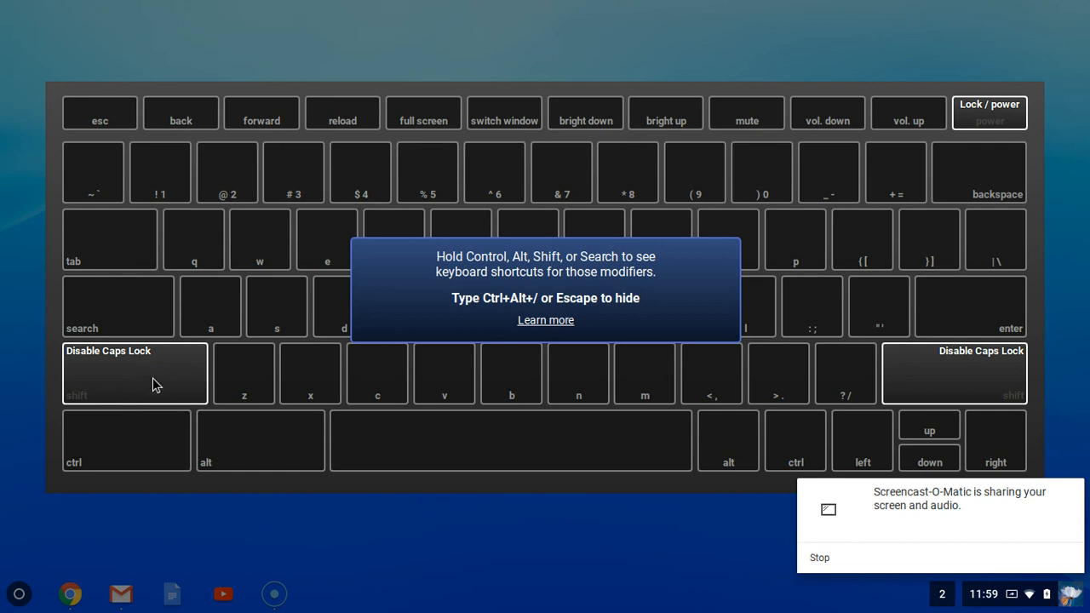
mouse_move(181, 390)
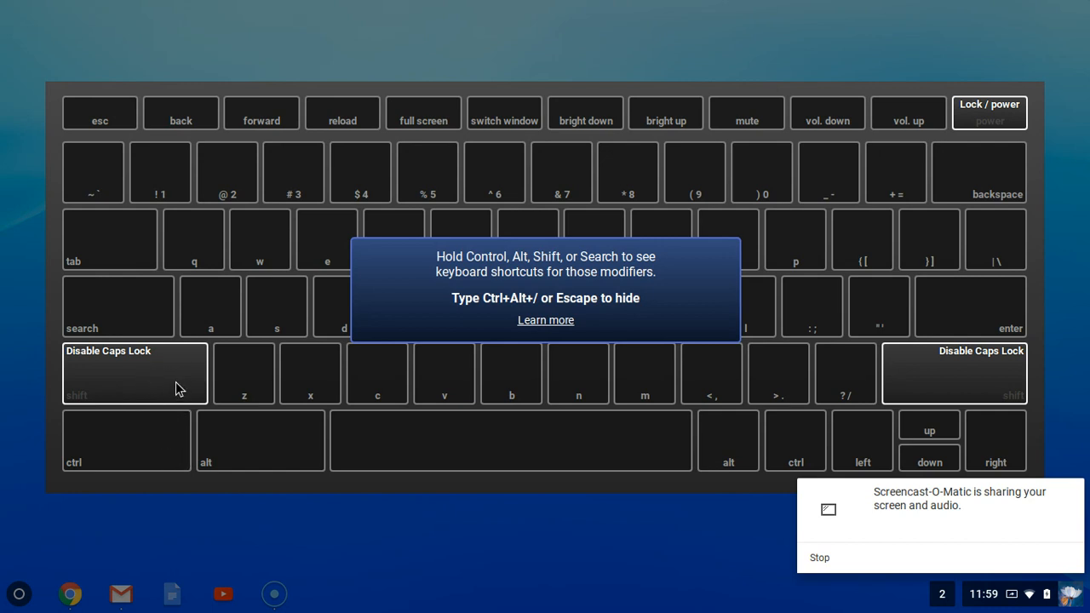
mouse_move(172, 433)
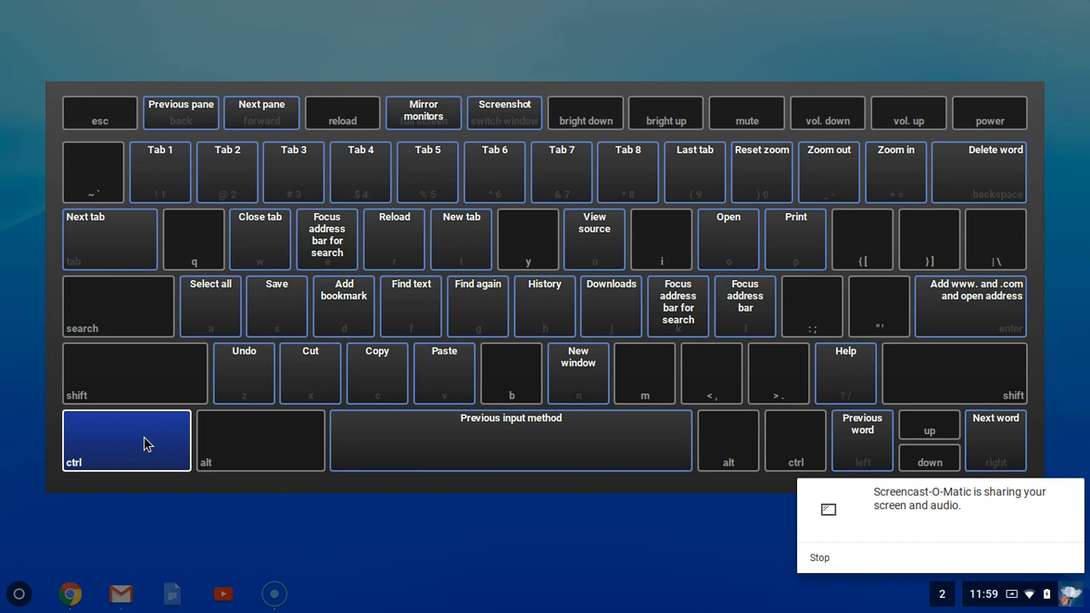
mouse_move(150, 237)
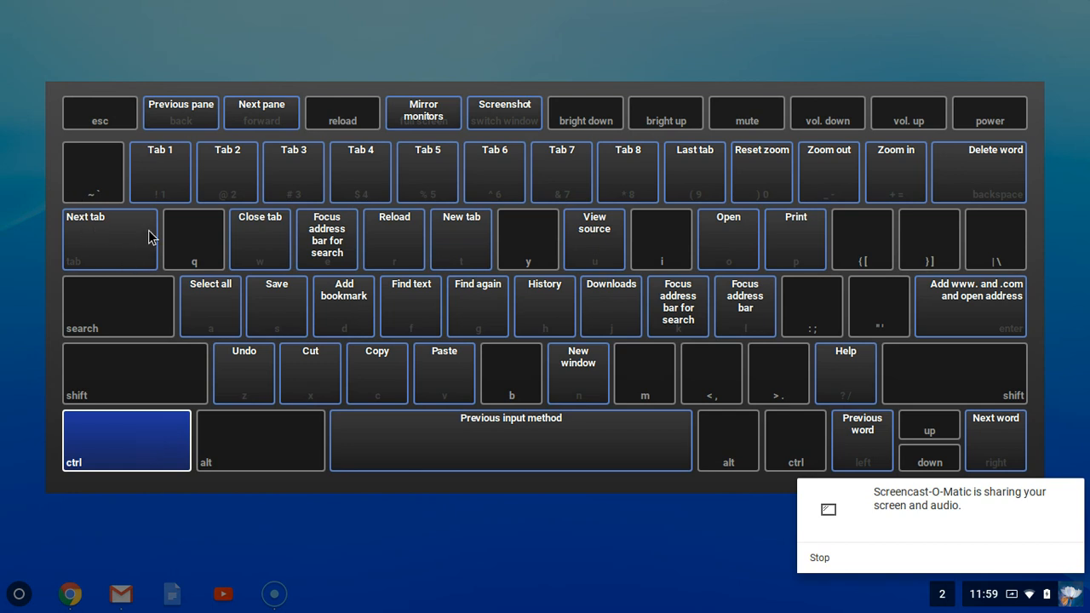
mouse_move(265, 426)
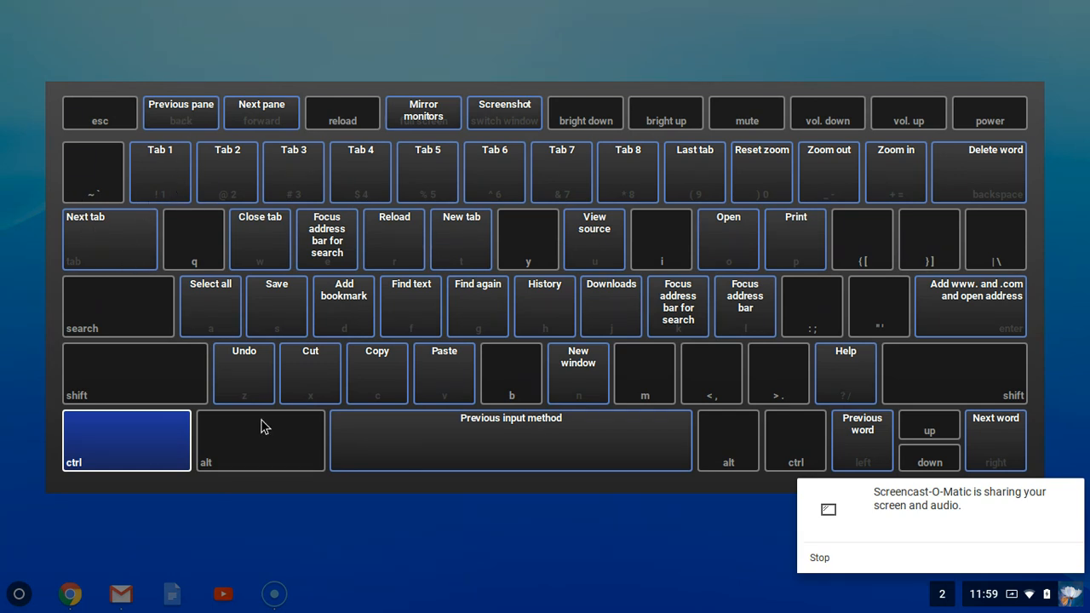
mouse_move(259, 356)
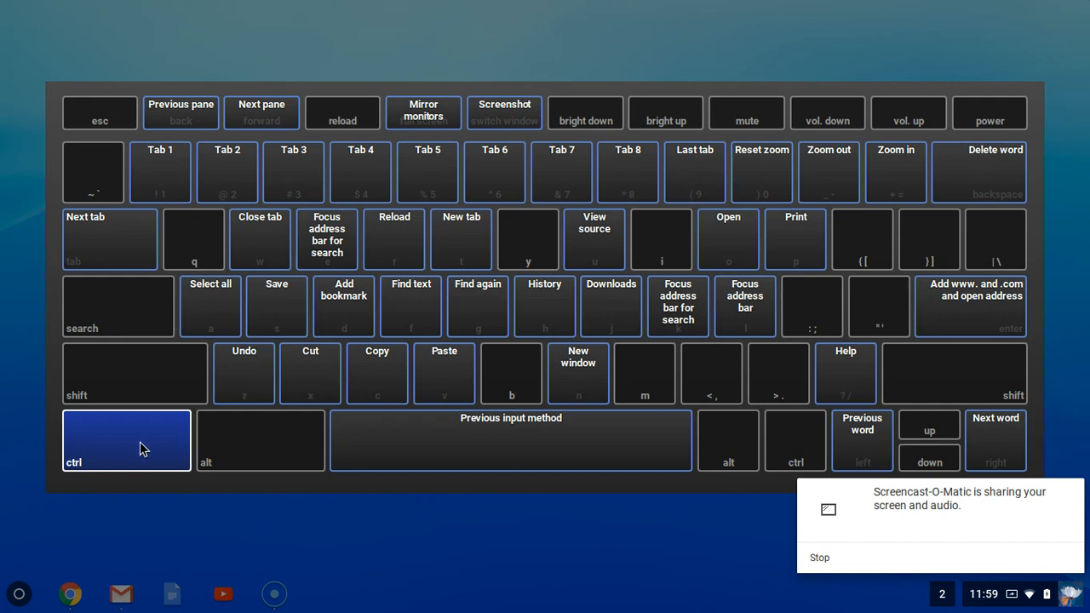
mouse_move(353, 316)
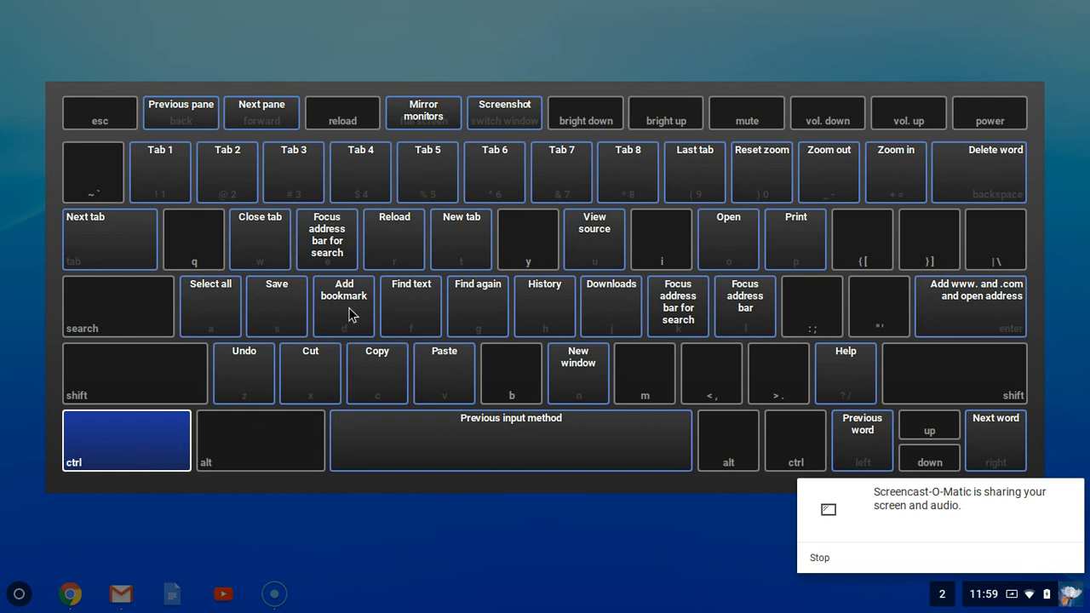
mouse_move(490, 123)
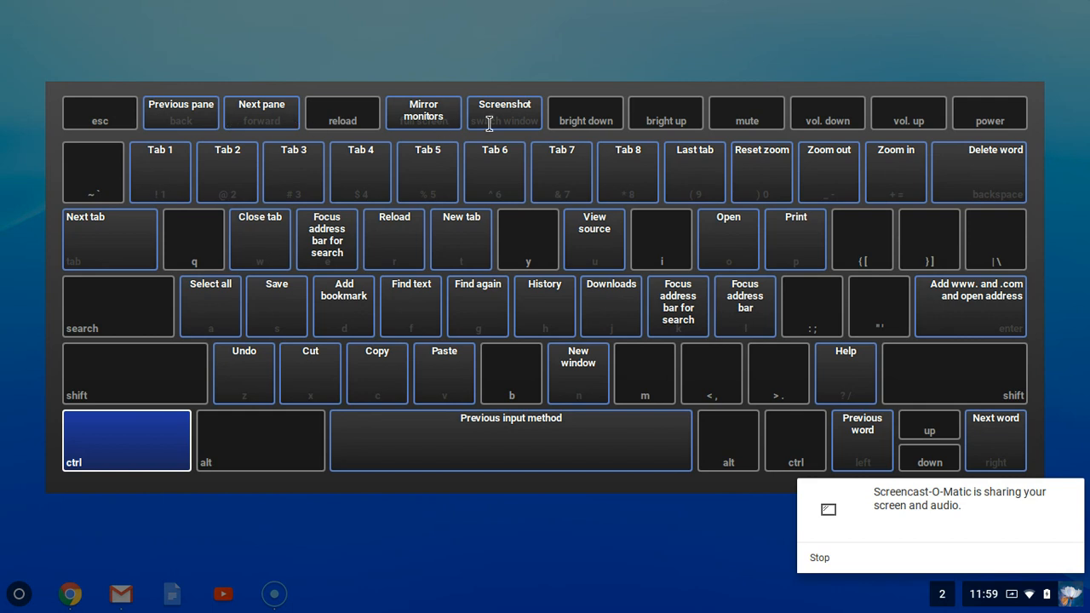
mouse_move(441, 136)
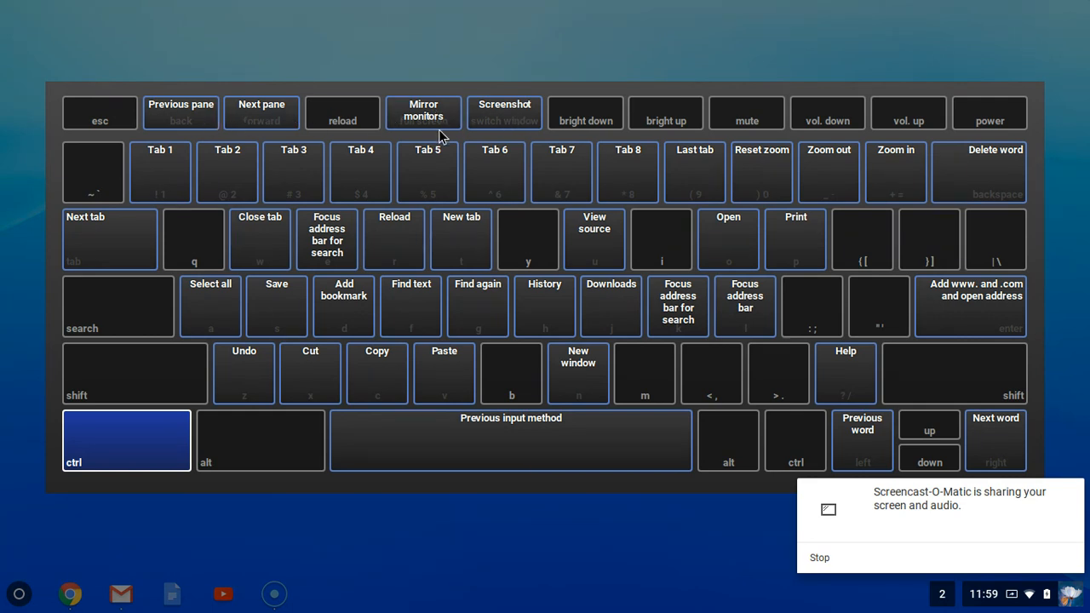
mouse_move(508, 119)
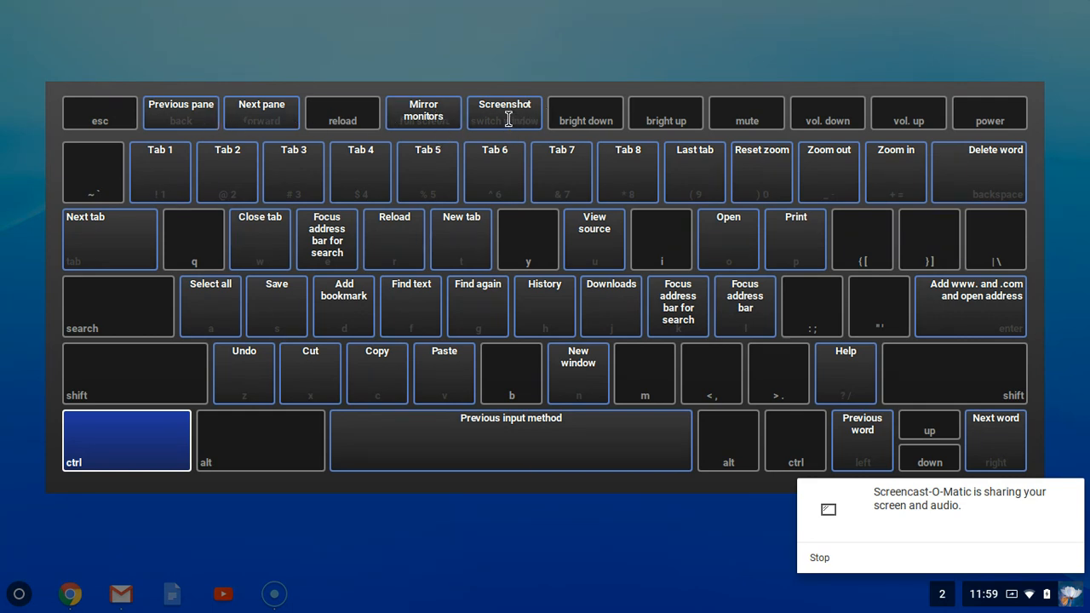
mouse_move(339, 263)
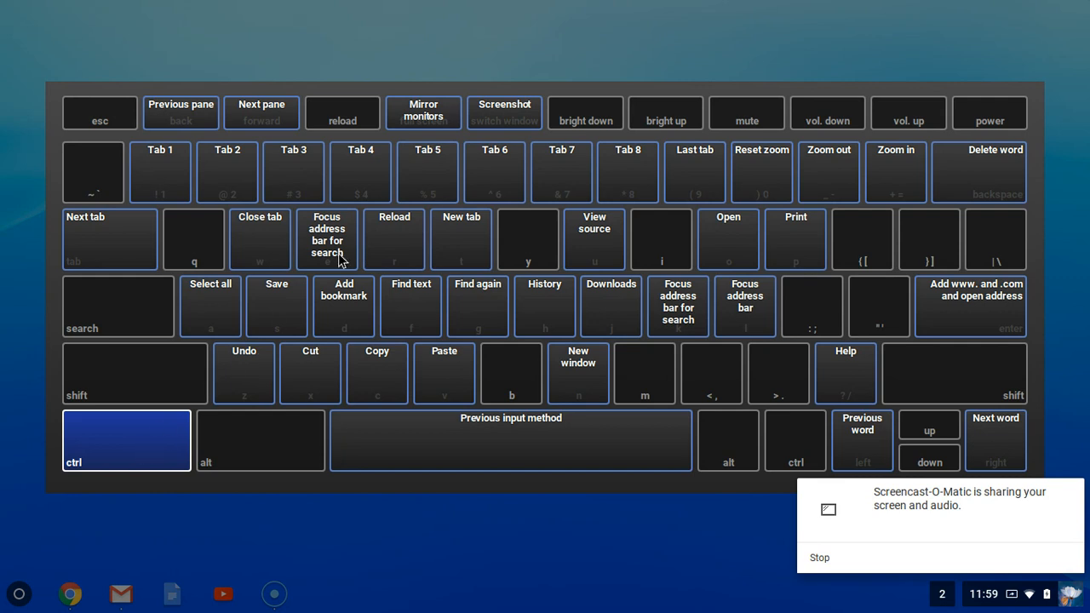
mouse_move(181, 119)
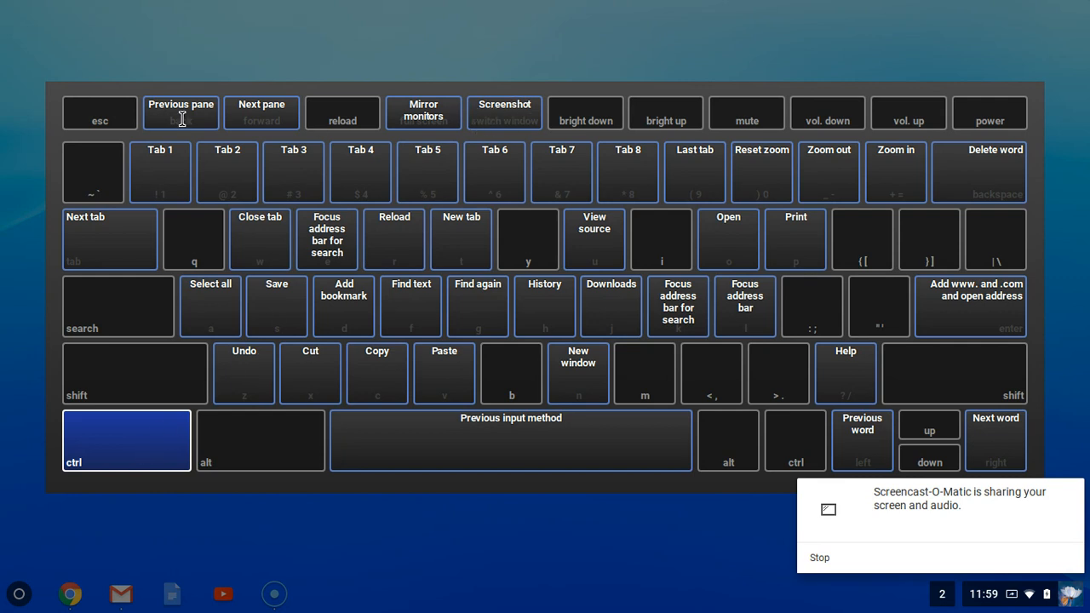
mouse_move(497, 116)
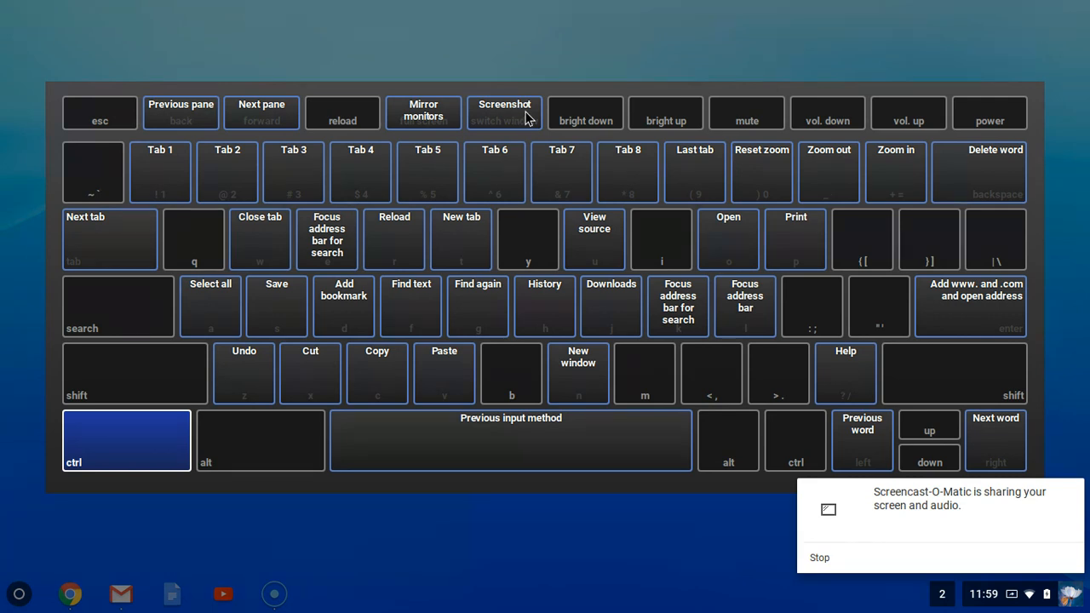
mouse_move(474, 116)
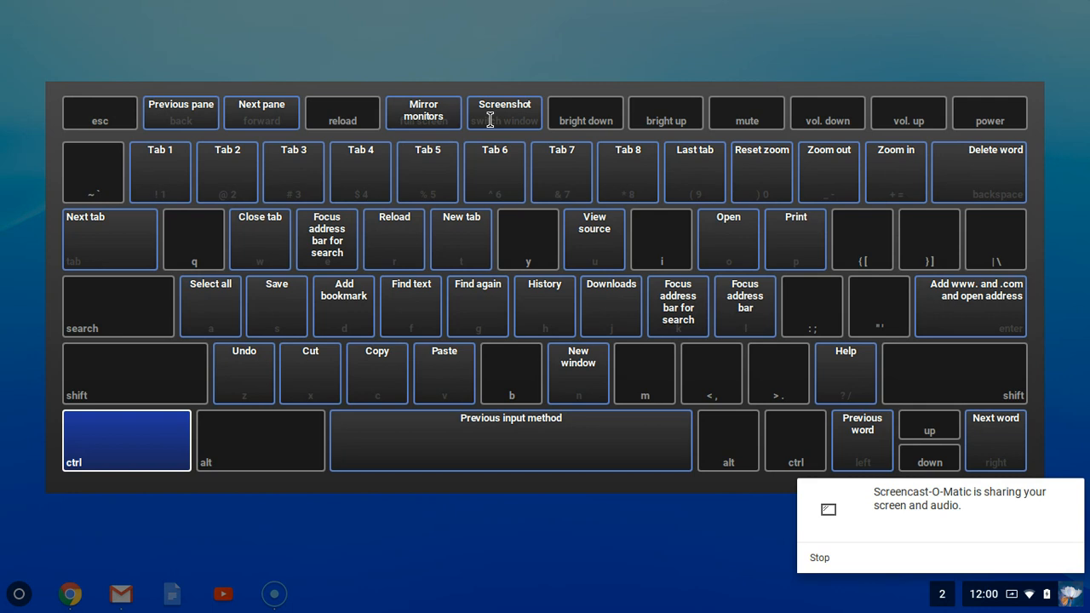
mouse_move(511, 115)
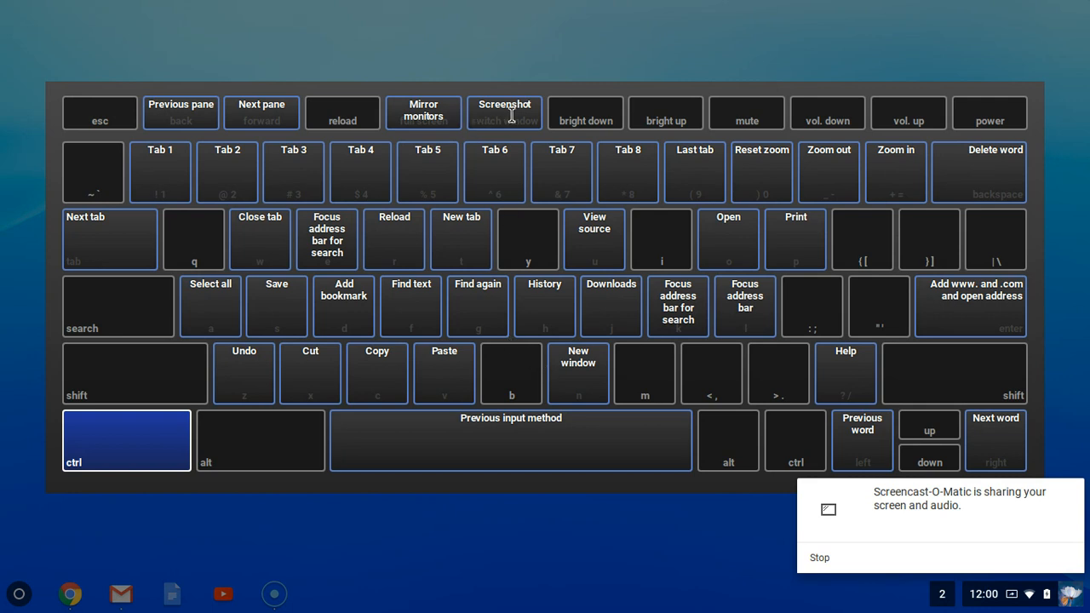
mouse_move(546, 185)
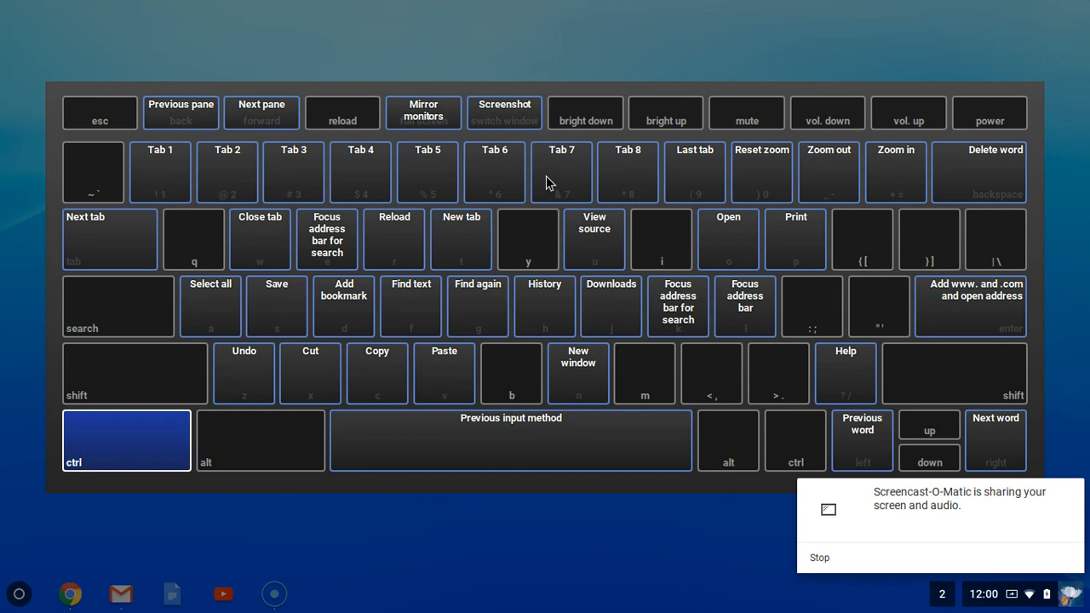
mouse_move(521, 154)
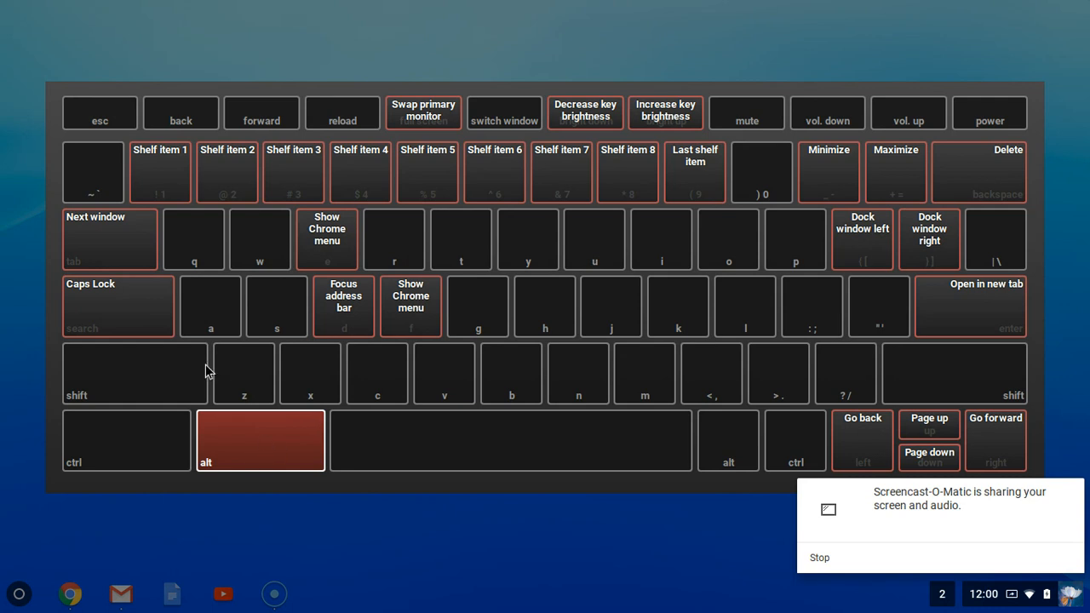
mouse_move(126, 300)
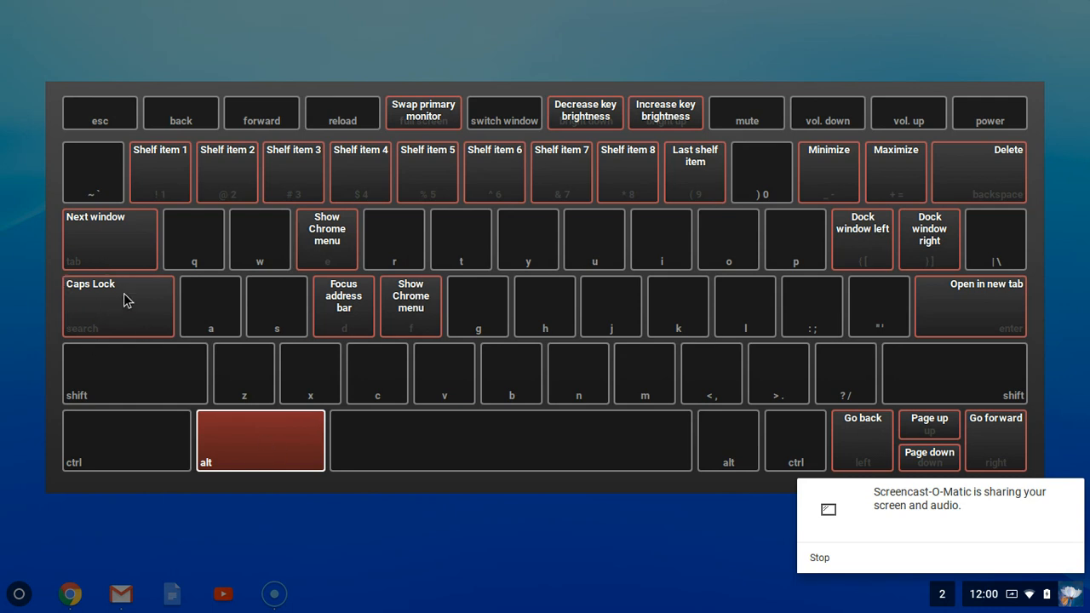
mouse_move(315, 194)
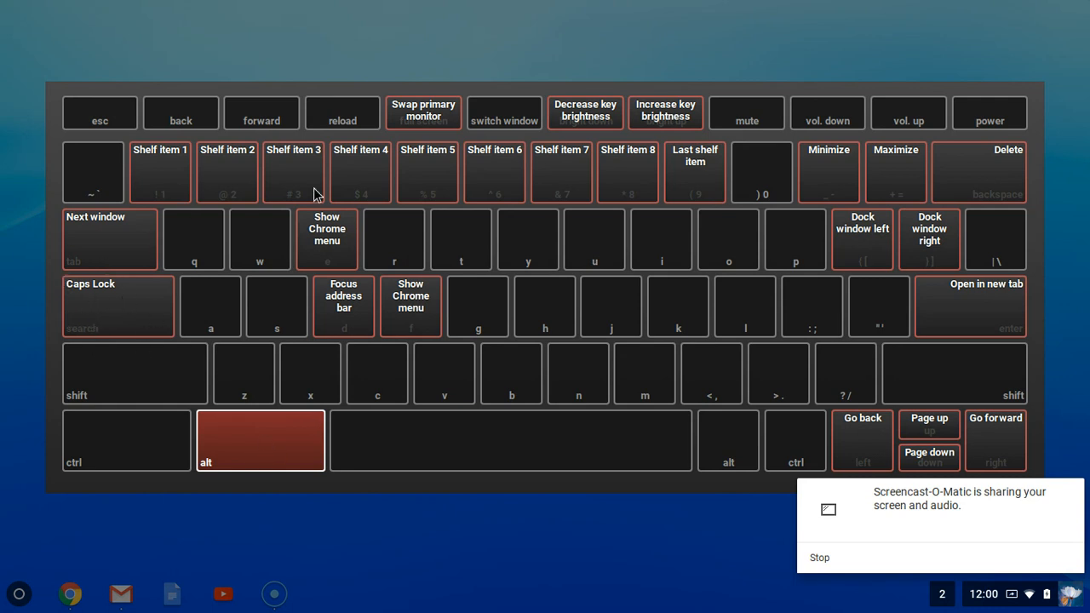
mouse_move(202, 610)
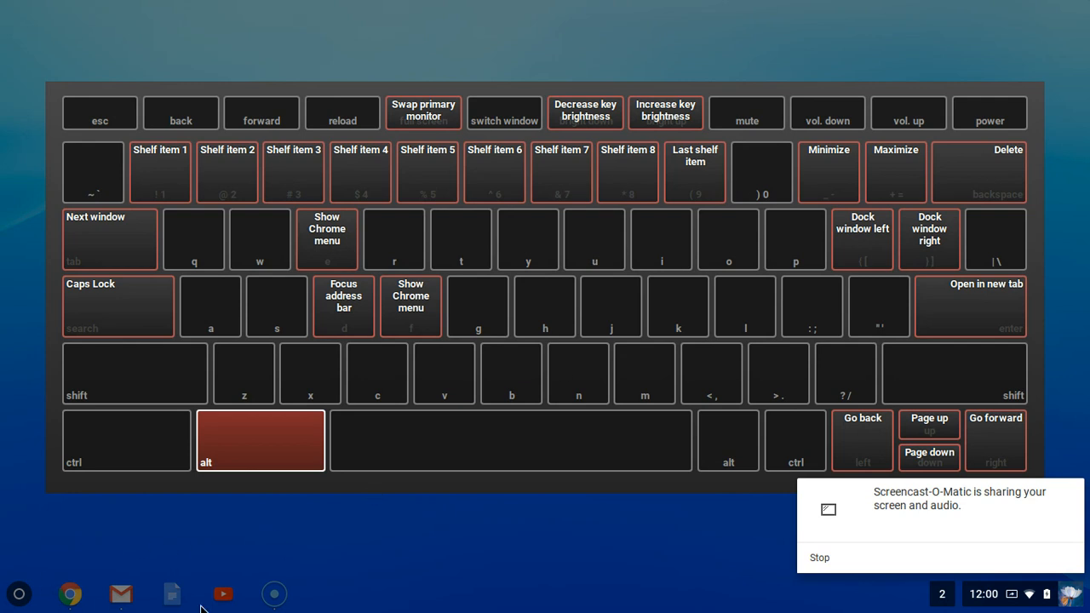
mouse_move(283, 315)
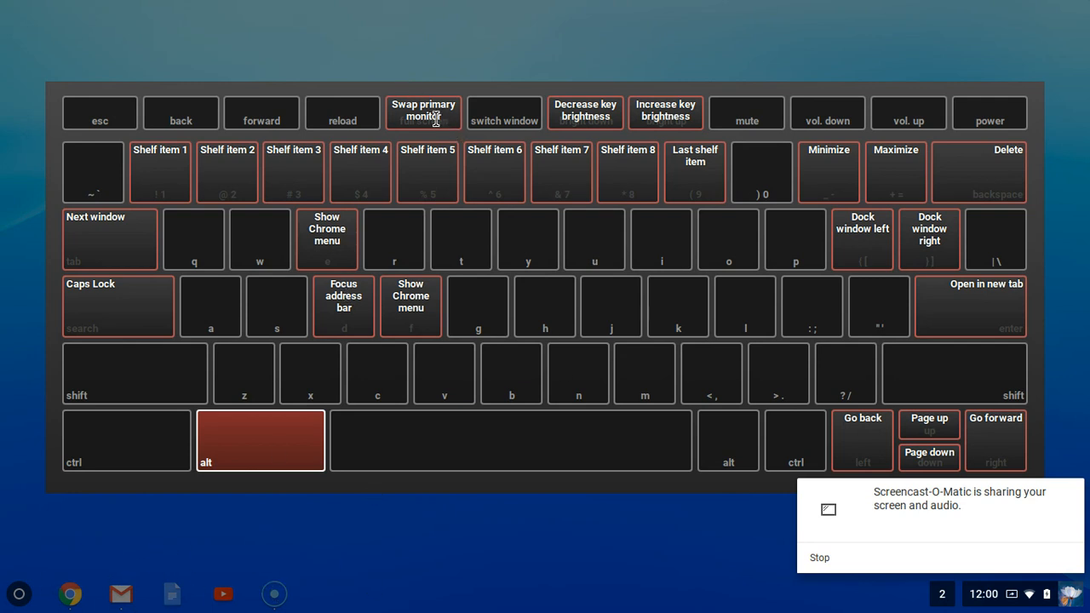
mouse_move(661, 154)
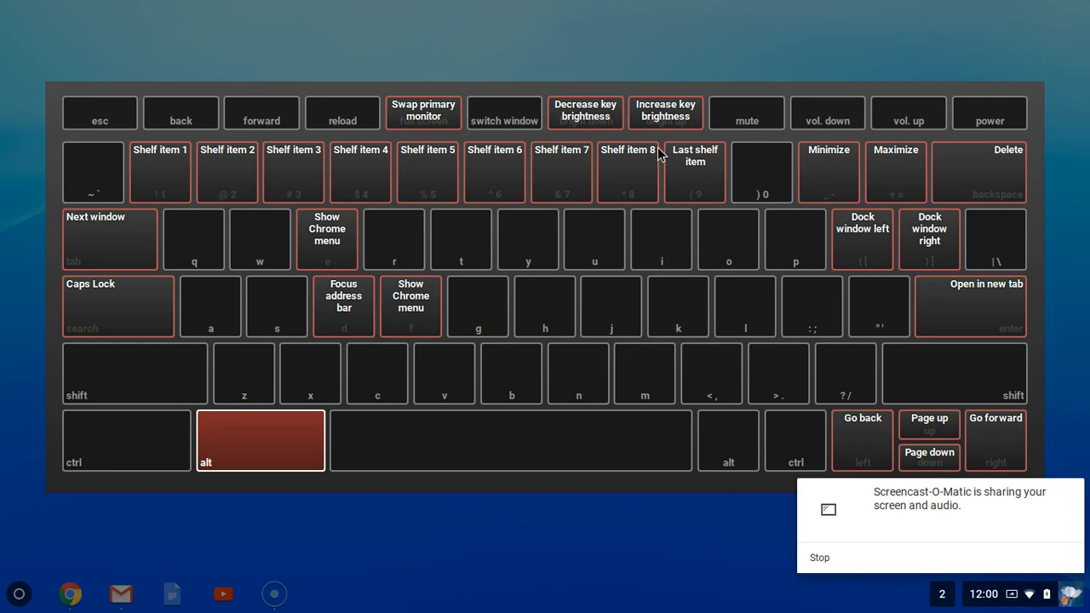
mouse_move(682, 105)
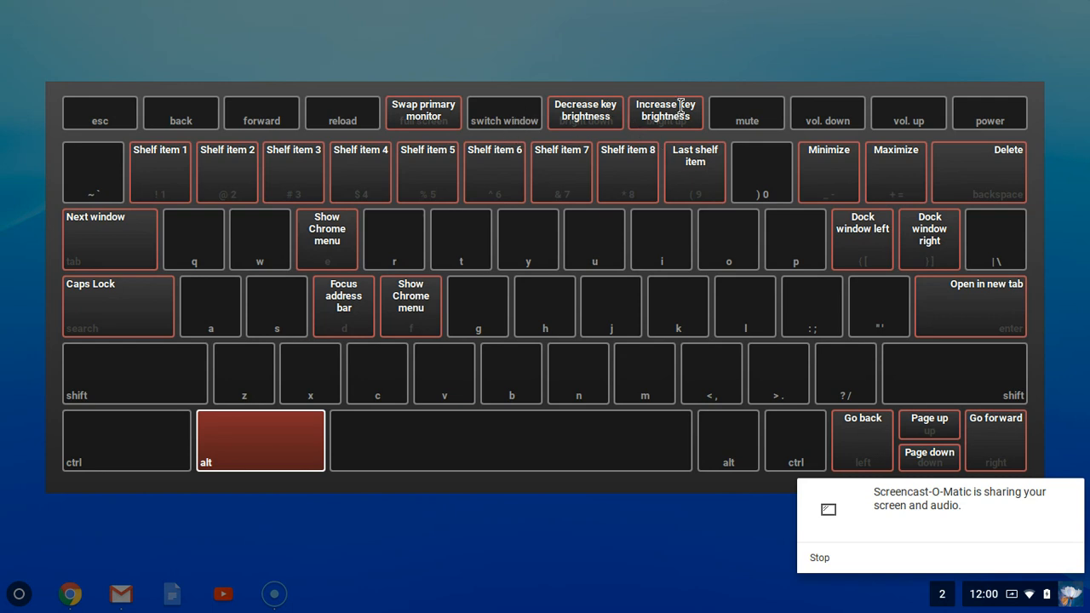
mouse_move(705, 140)
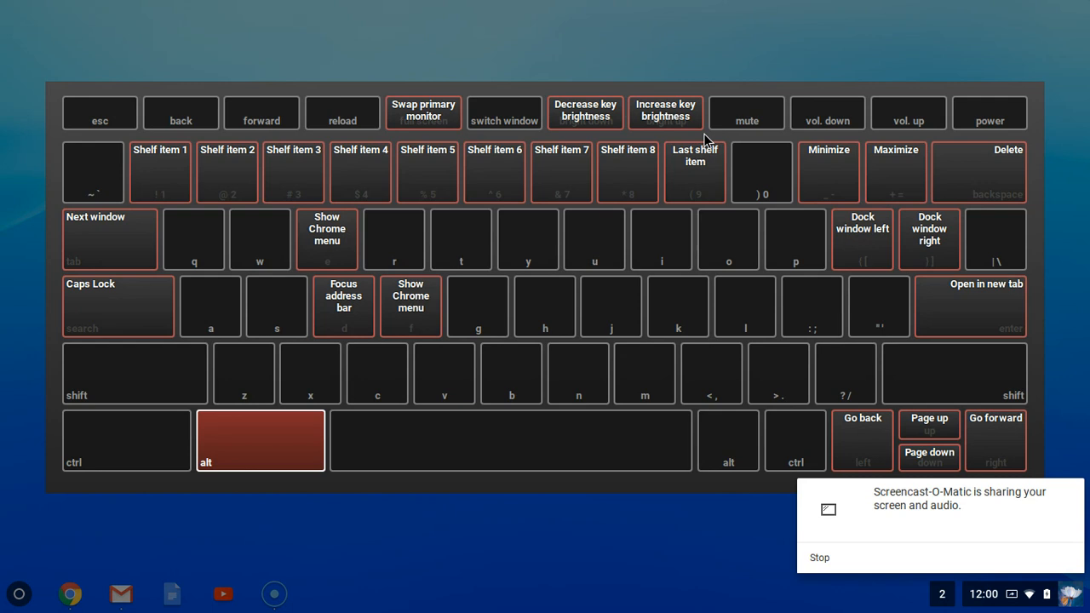
mouse_move(927, 172)
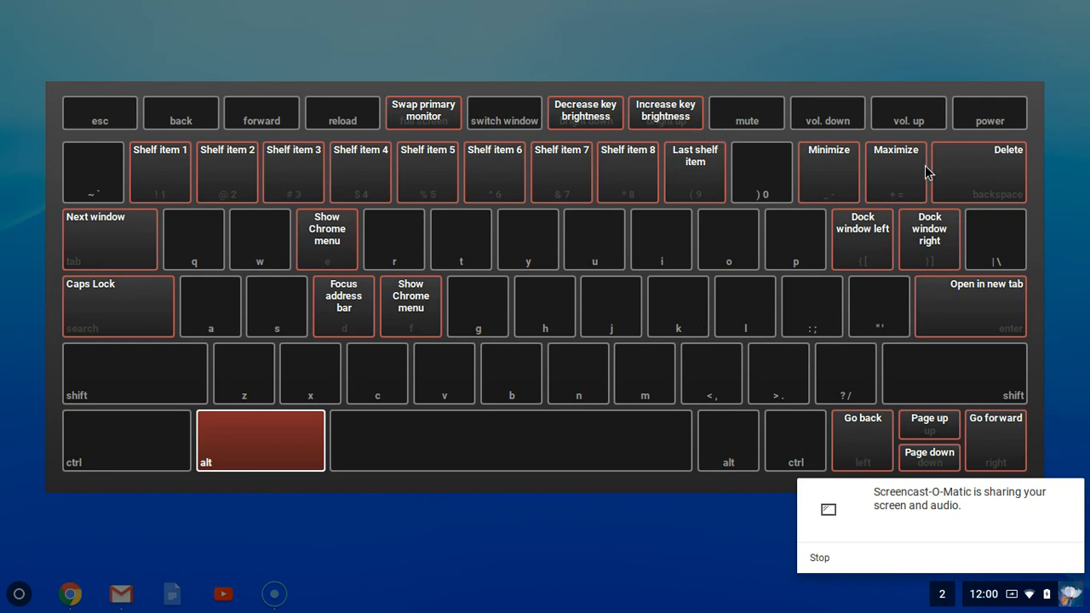
mouse_move(760, 307)
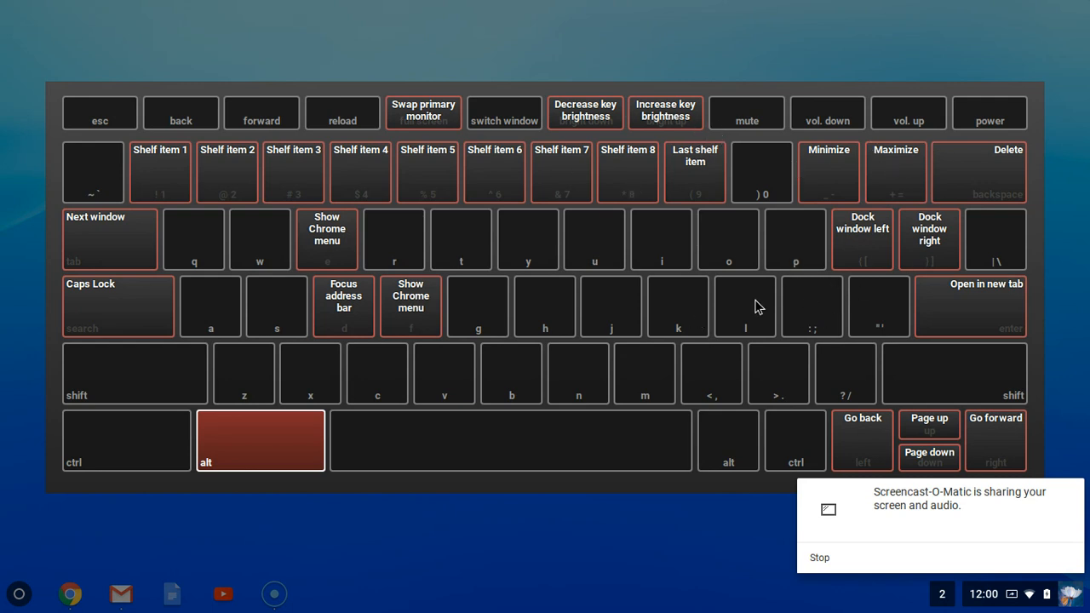
mouse_move(265, 417)
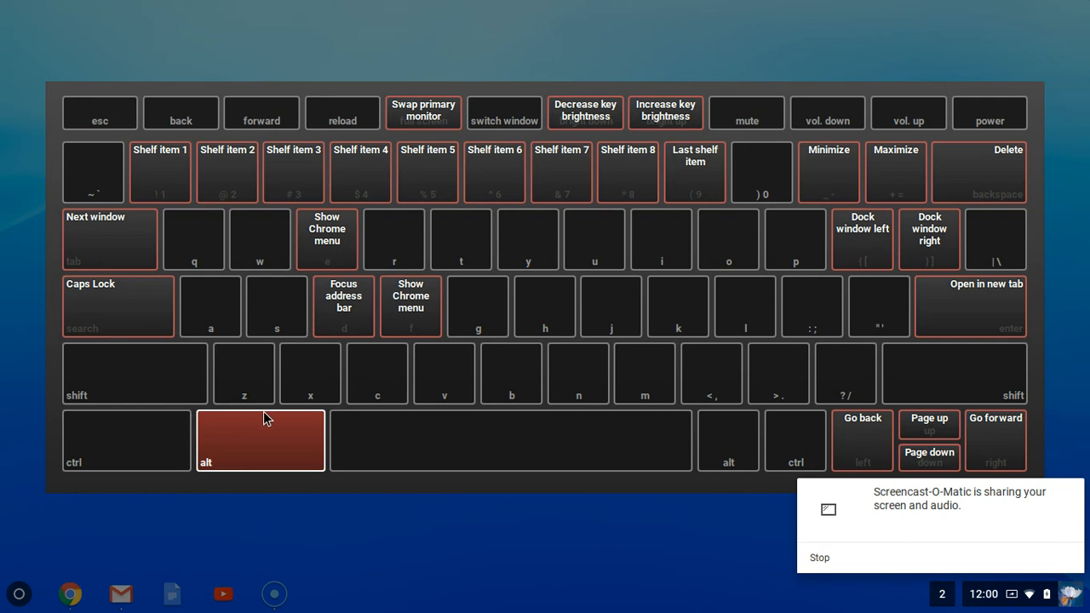
mouse_move(917, 194)
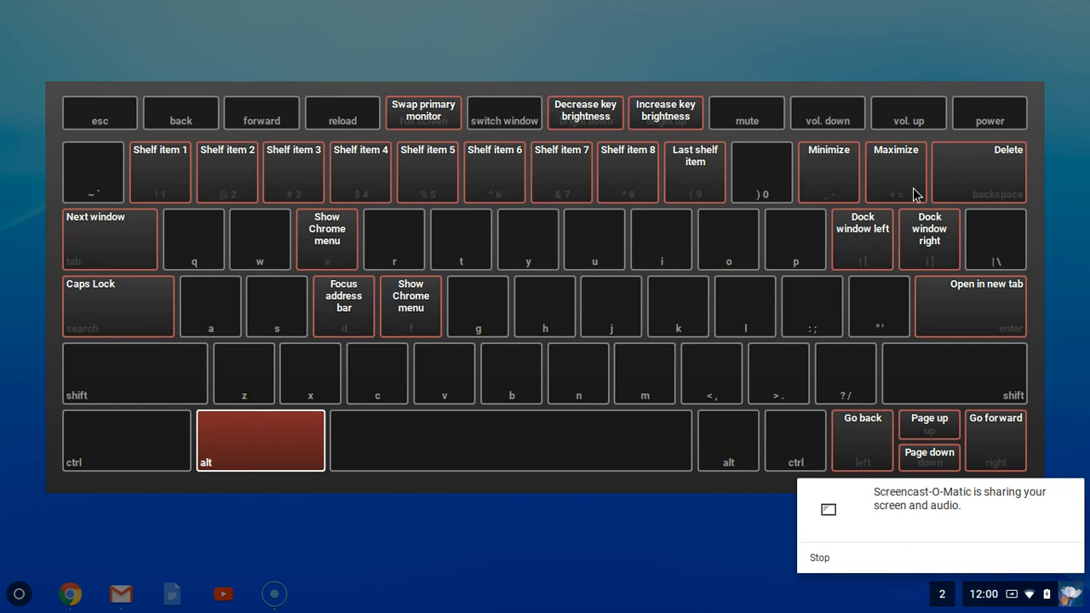
mouse_move(637, 309)
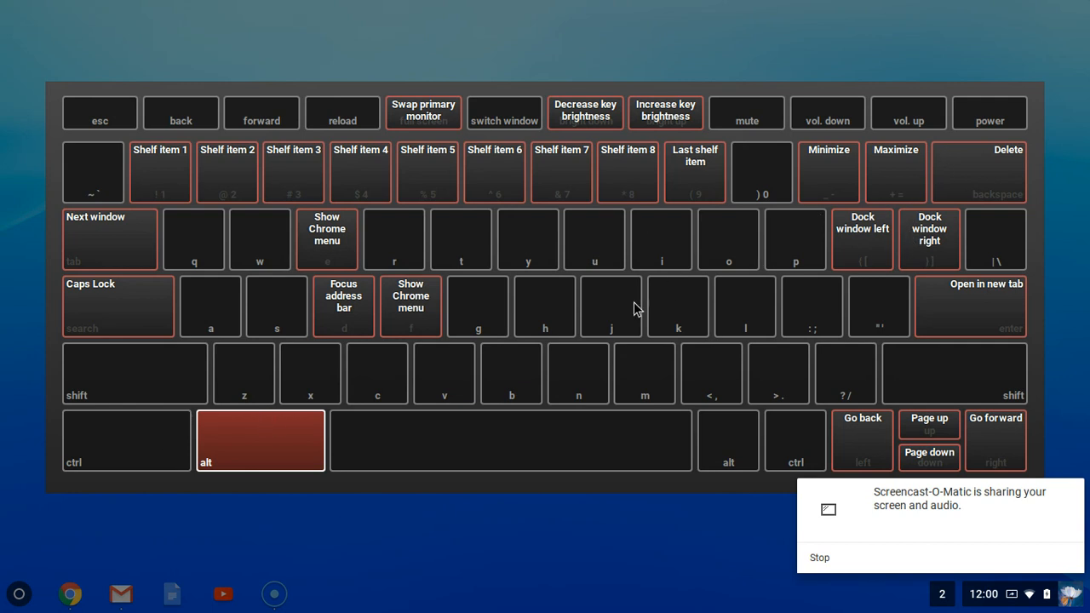
mouse_move(665, 303)
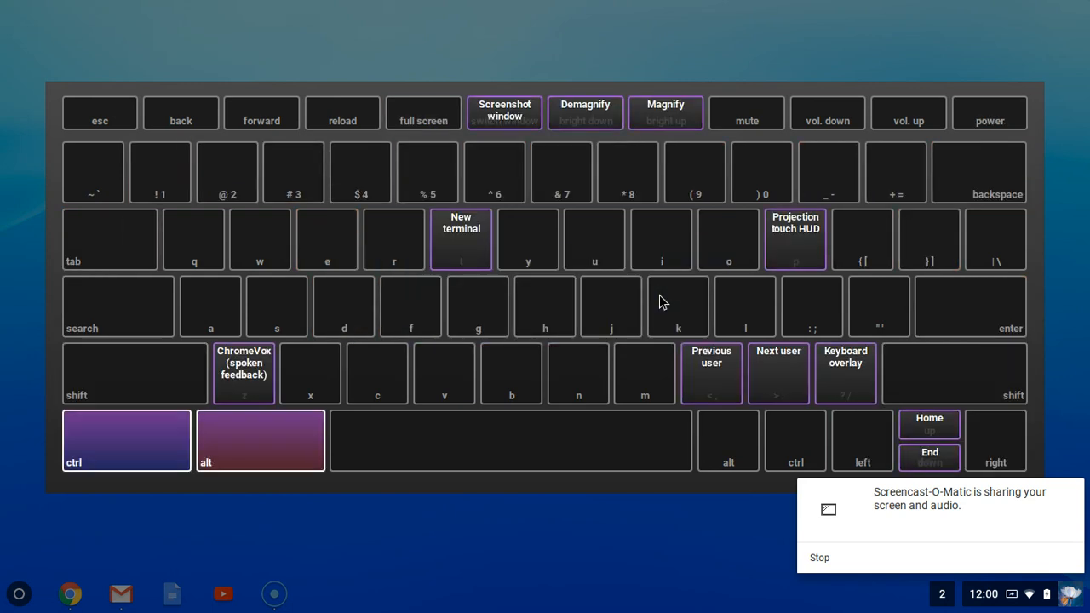
mouse_move(535, 112)
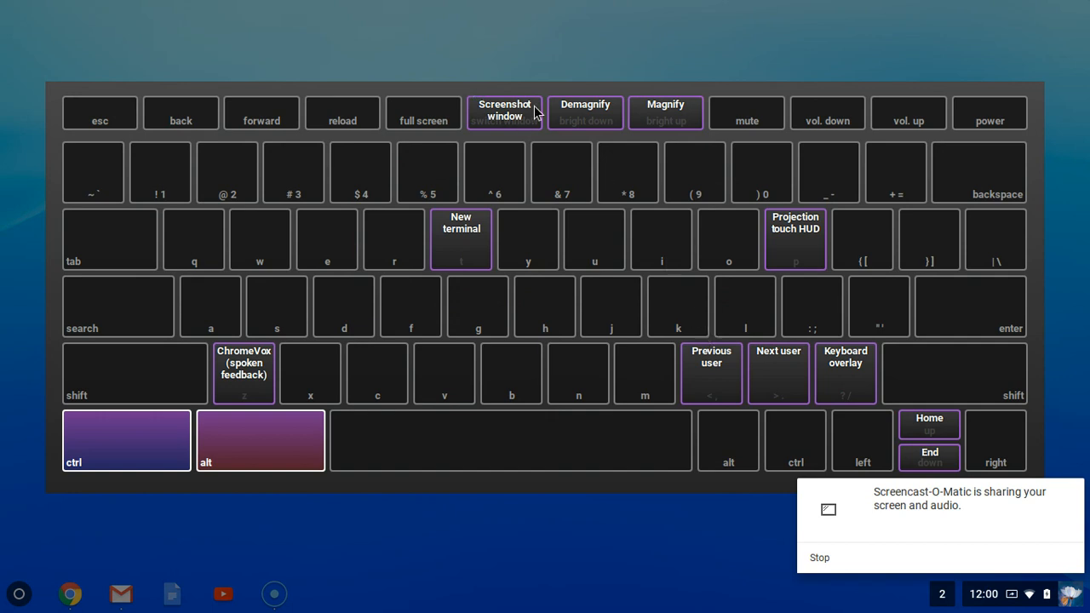
mouse_move(500, 138)
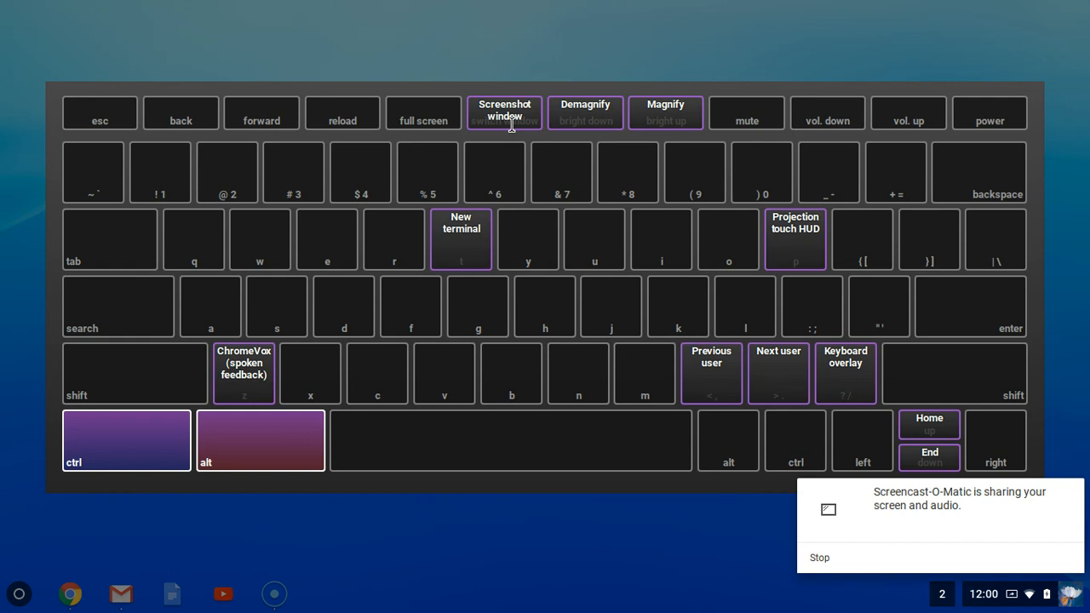
mouse_move(436, 334)
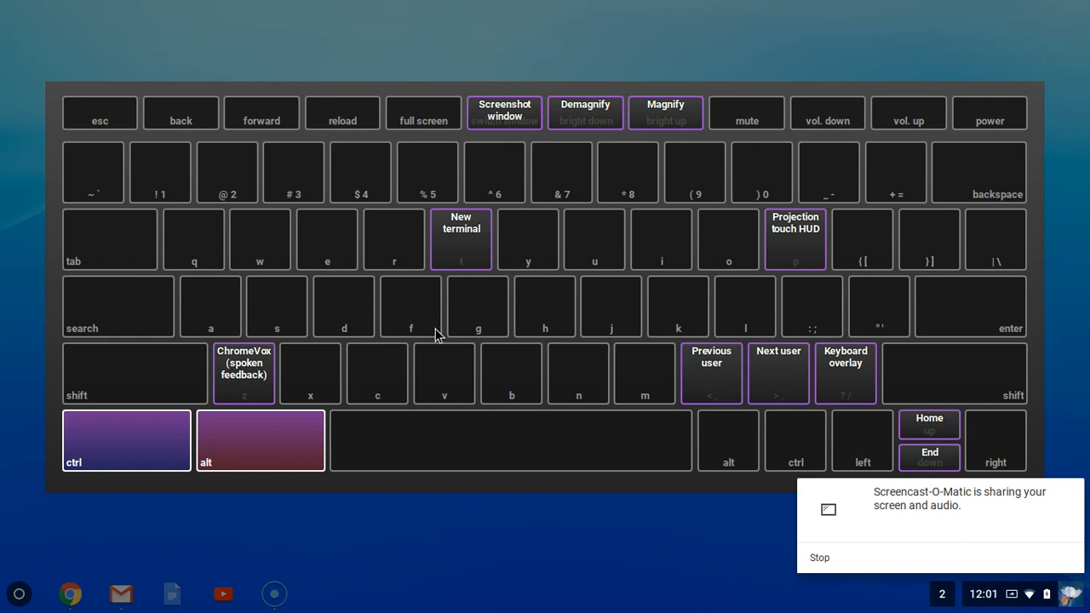
mouse_move(221, 384)
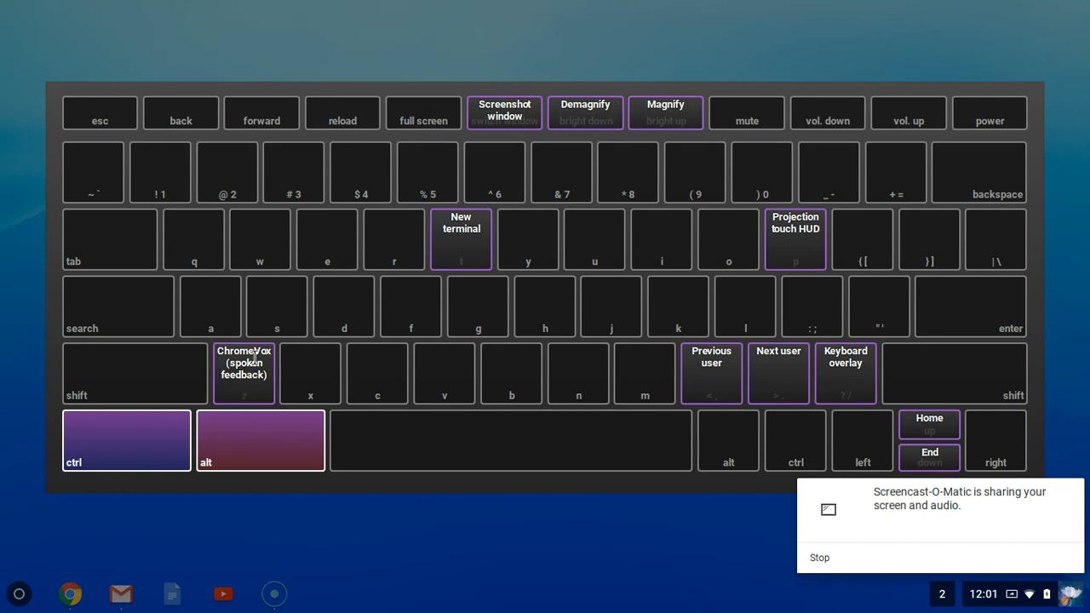
mouse_move(245, 388)
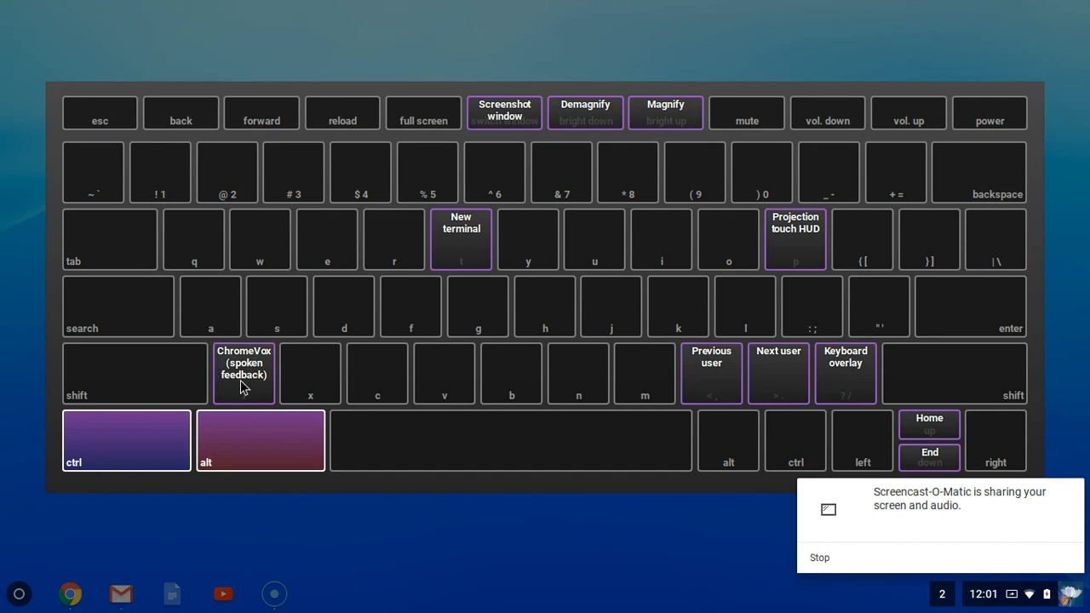
mouse_move(252, 395)
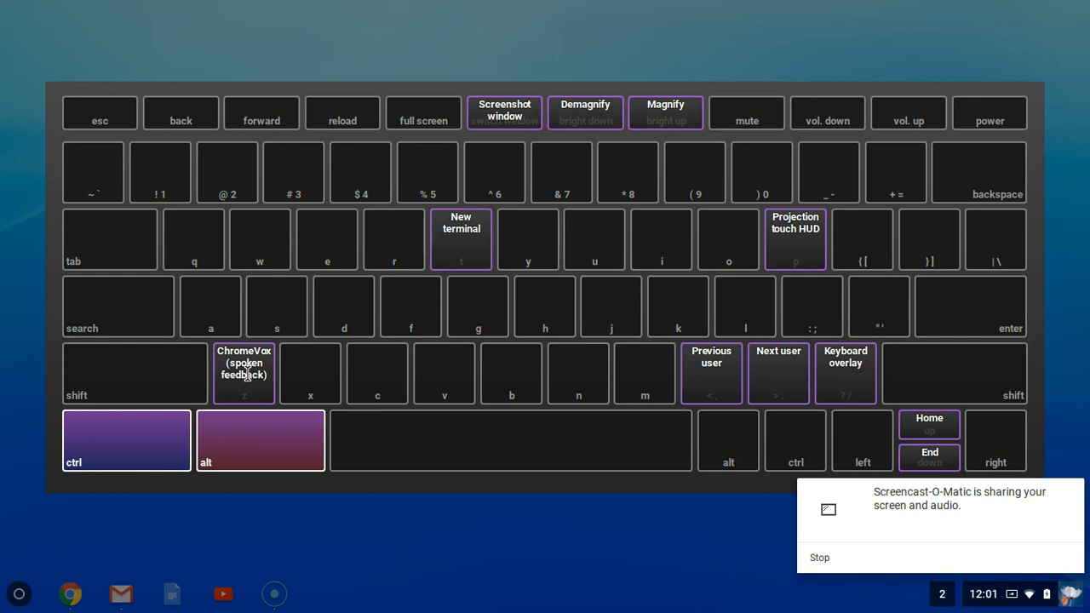
mouse_move(283, 402)
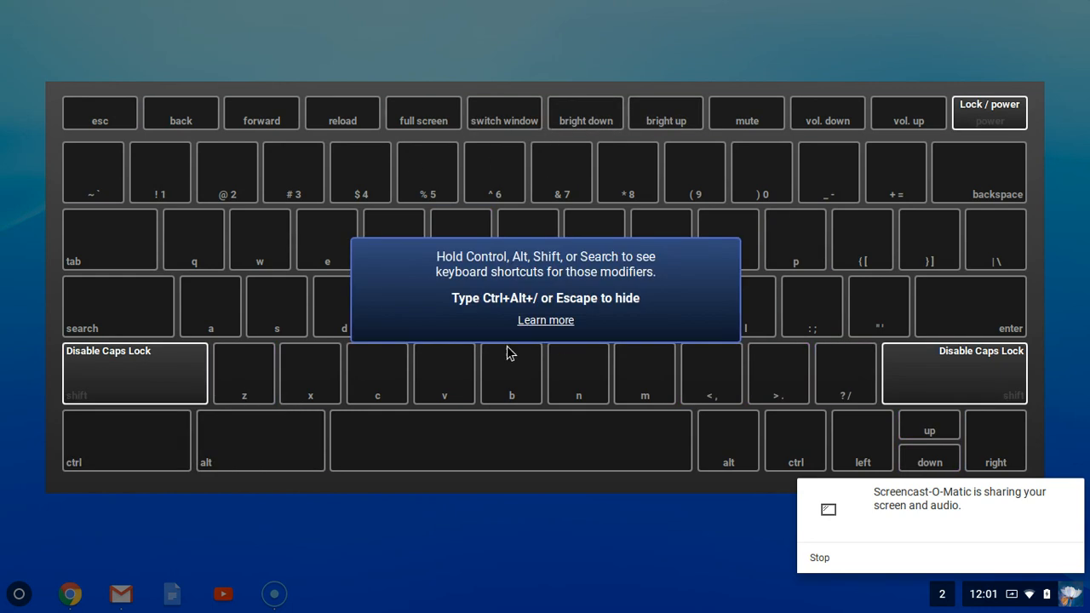
mouse_move(911, 201)
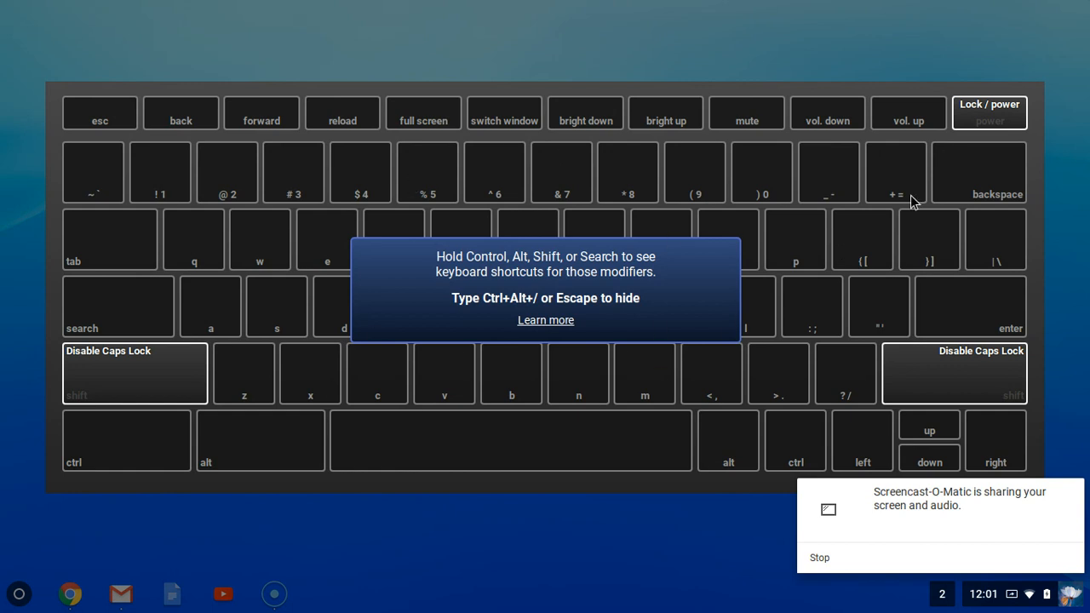
mouse_move(393, 459)
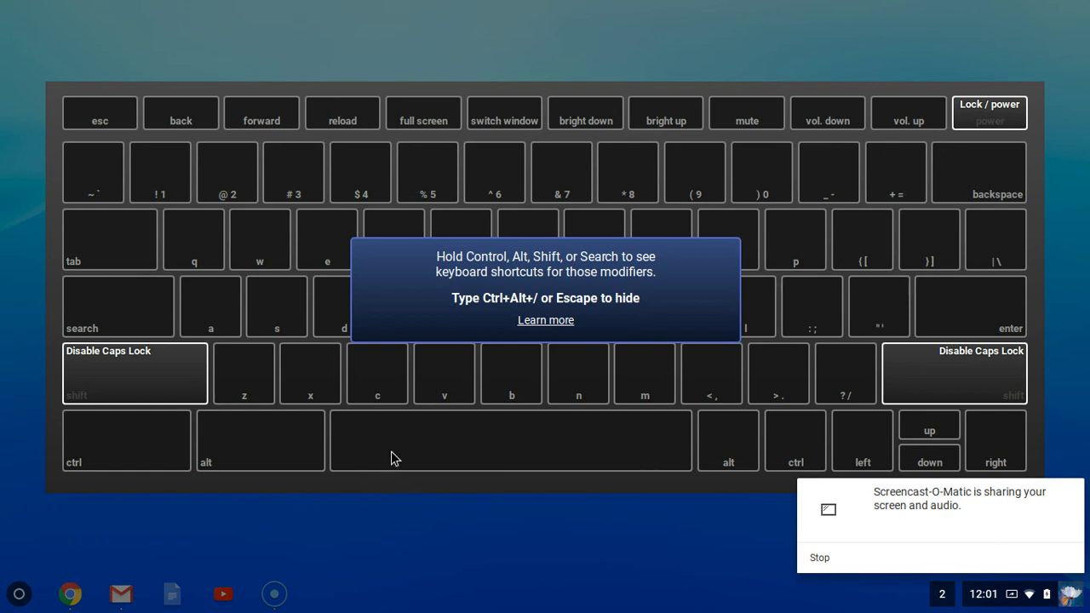
mouse_move(395, 423)
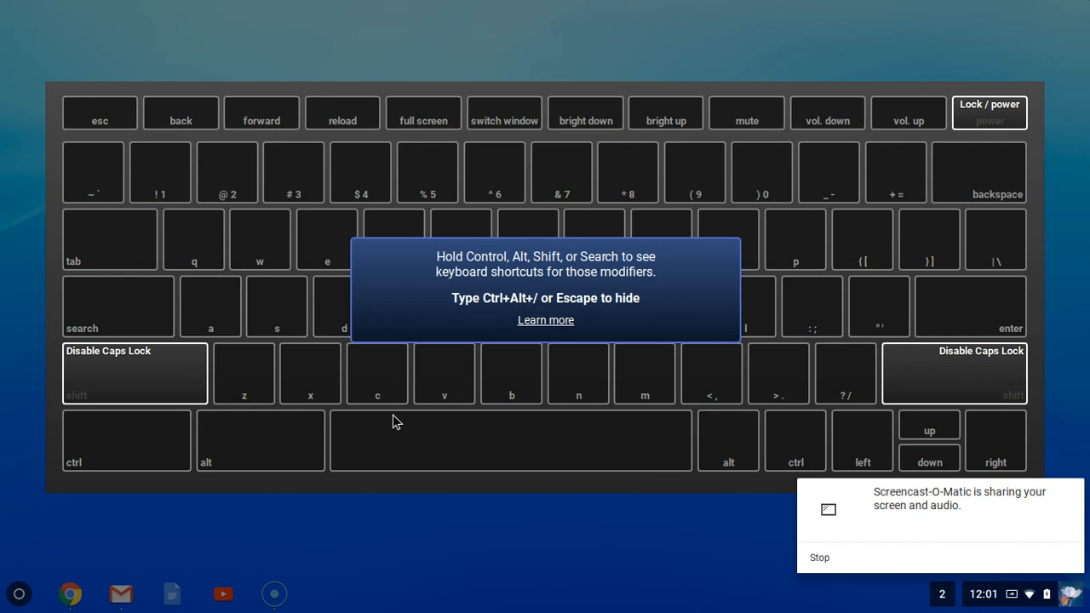
mouse_move(252, 257)
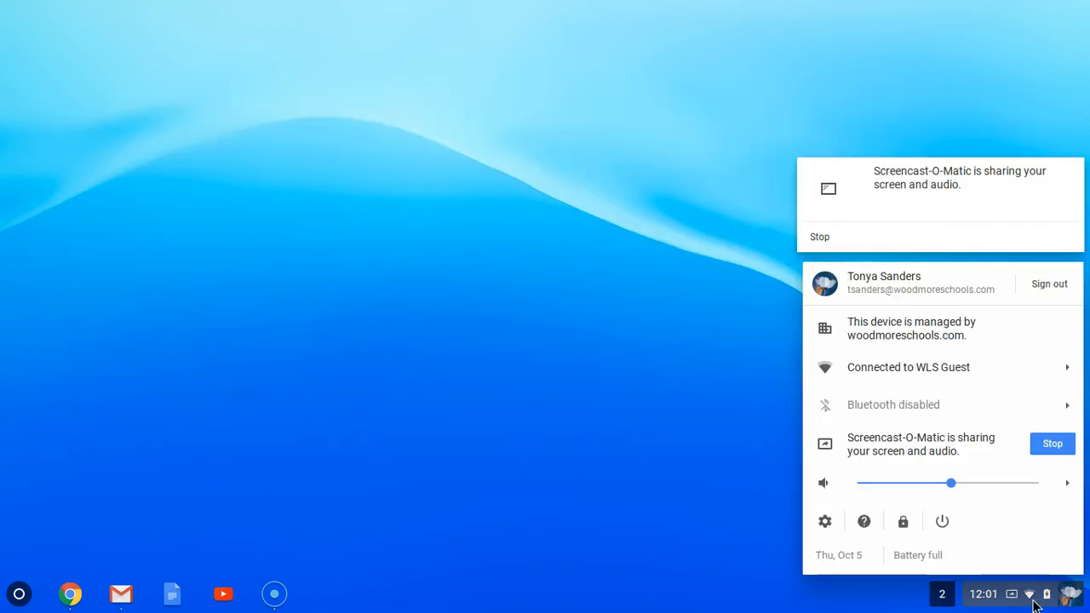
mouse_move(864, 522)
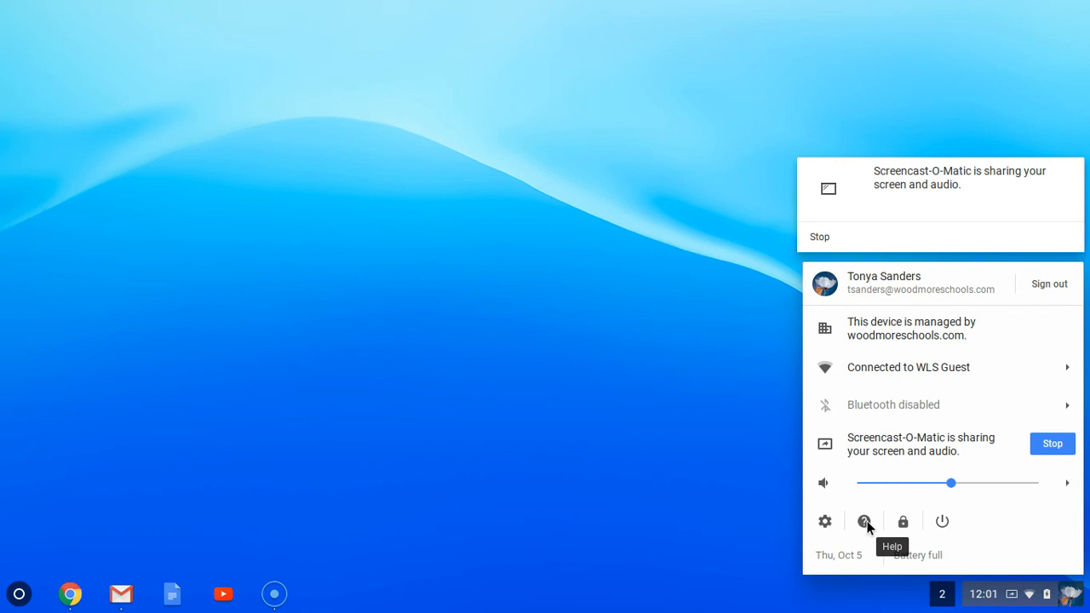
Step: Launch the Chromebook Get Help app from the status panel
click(864, 521)
text(k)
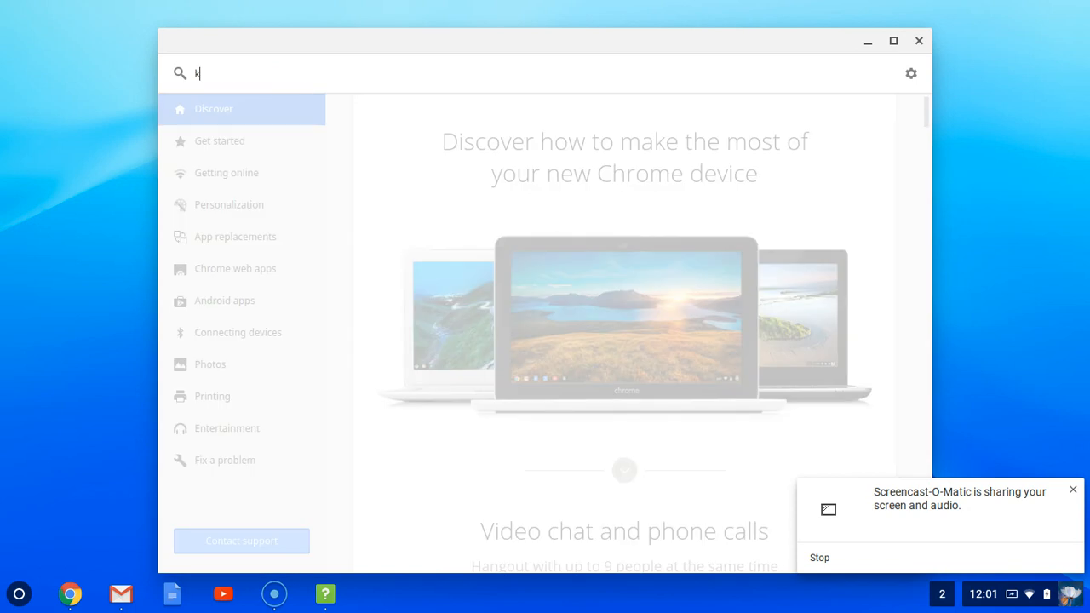
Step: Search the Help app for "keyboard" to list keyboard shortcut and usage articles
text(eyboard)
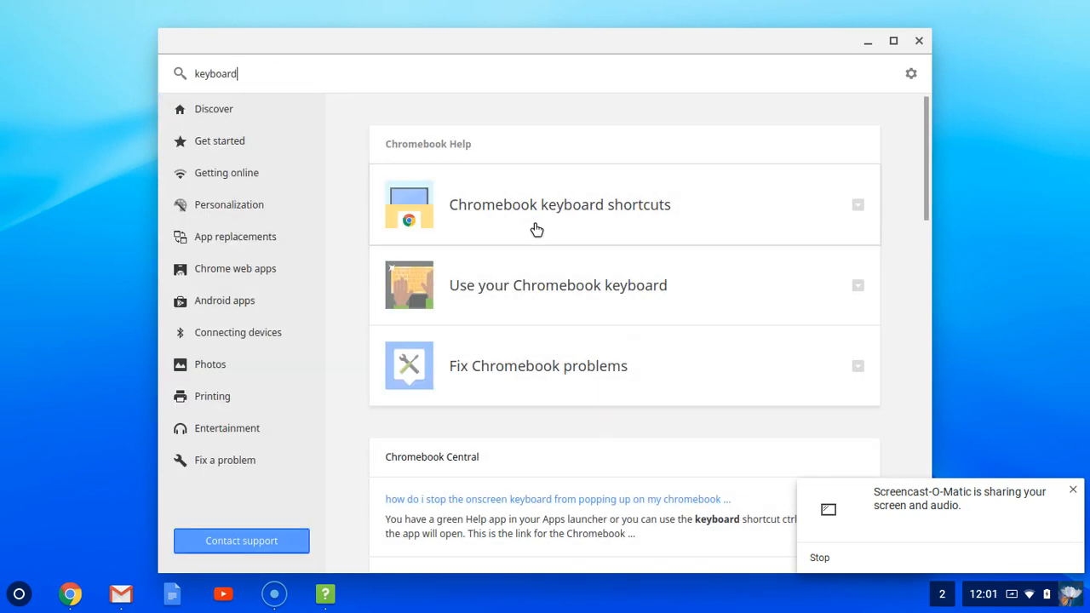
mouse_move(397, 356)
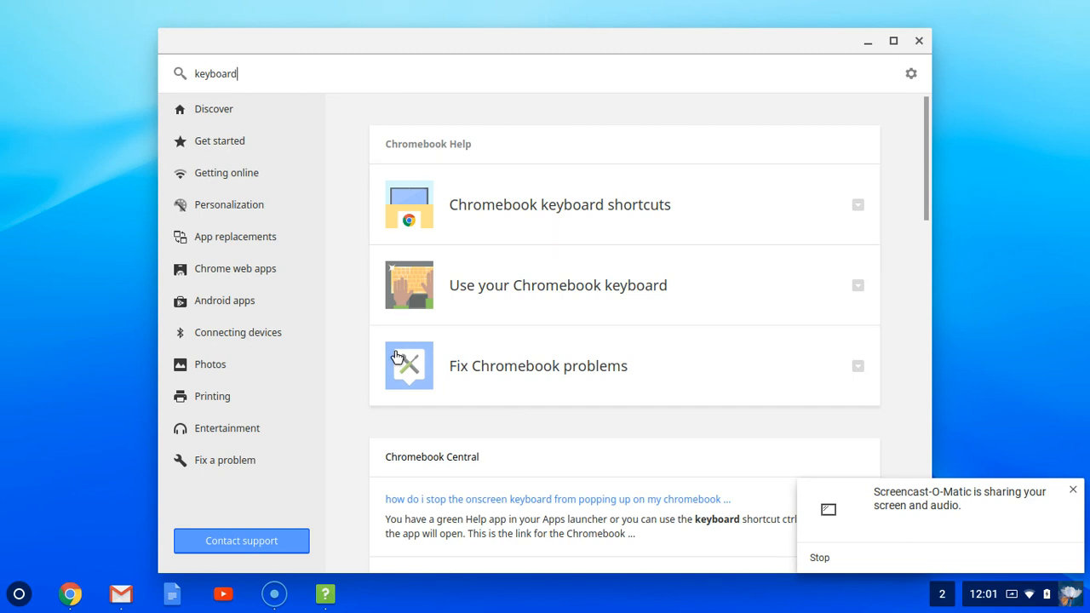
mouse_move(586, 253)
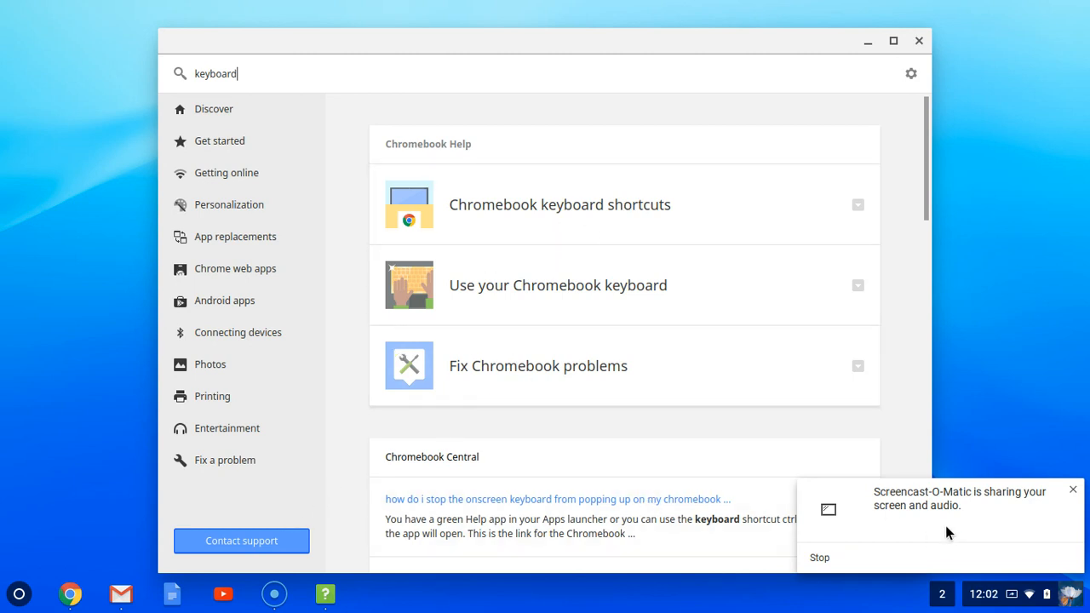
mouse_move(274, 592)
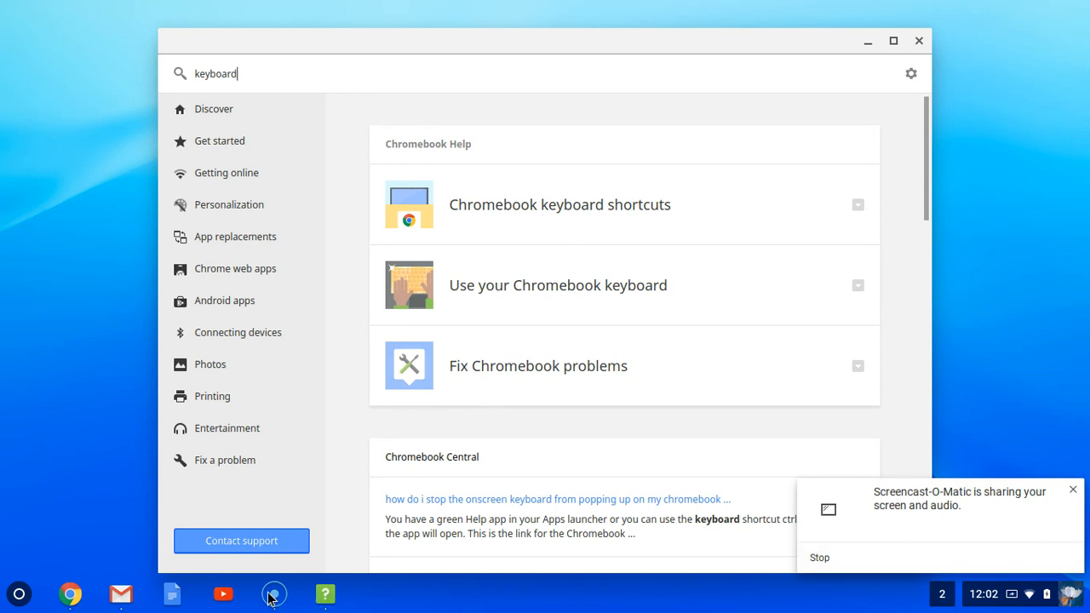
mouse_move(273, 592)
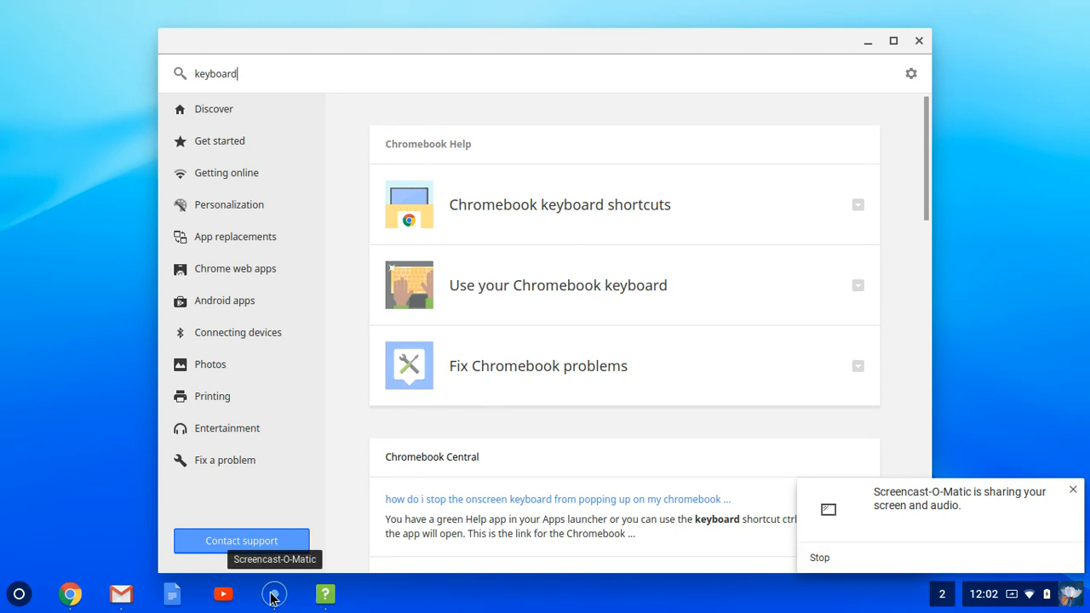